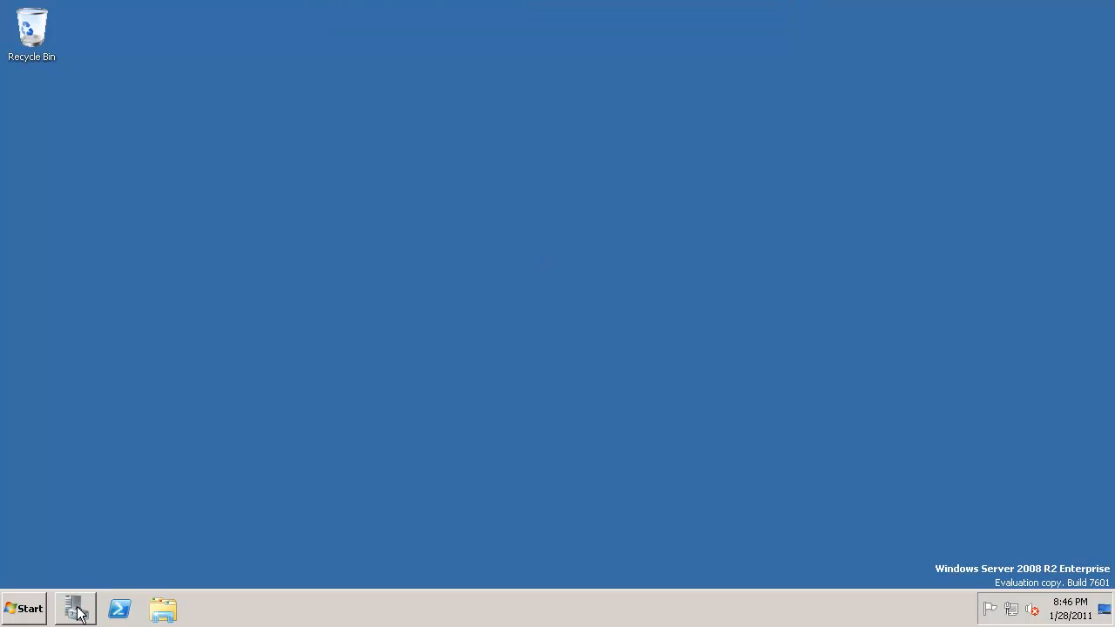
{"action": "mouse_move", "coordinate": [439, 349]}
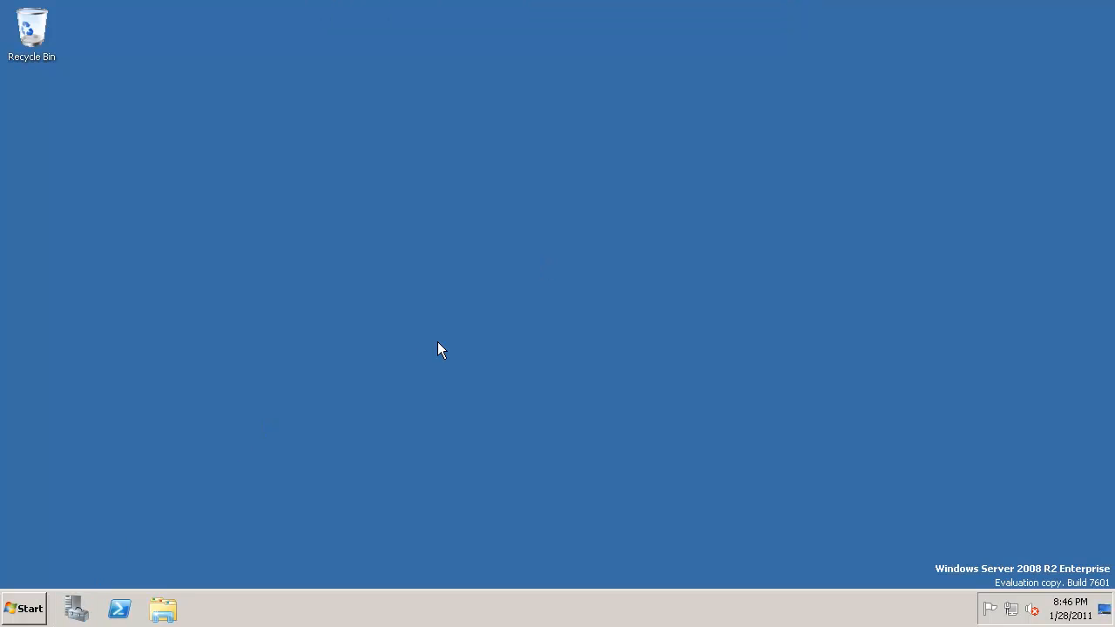
- View the alwaysoncls.doc.com failover cluster summary with its two nodes and quorum warning
{"action": "left_click", "coordinate": [75, 608]}
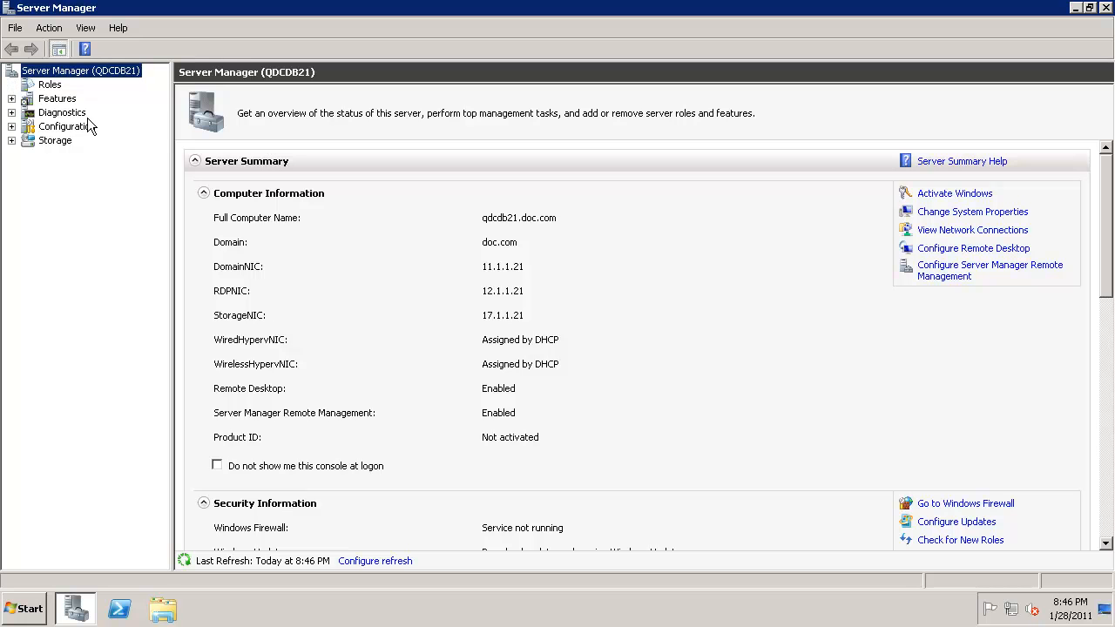
{"action": "left_click", "coordinate": [108, 112]}
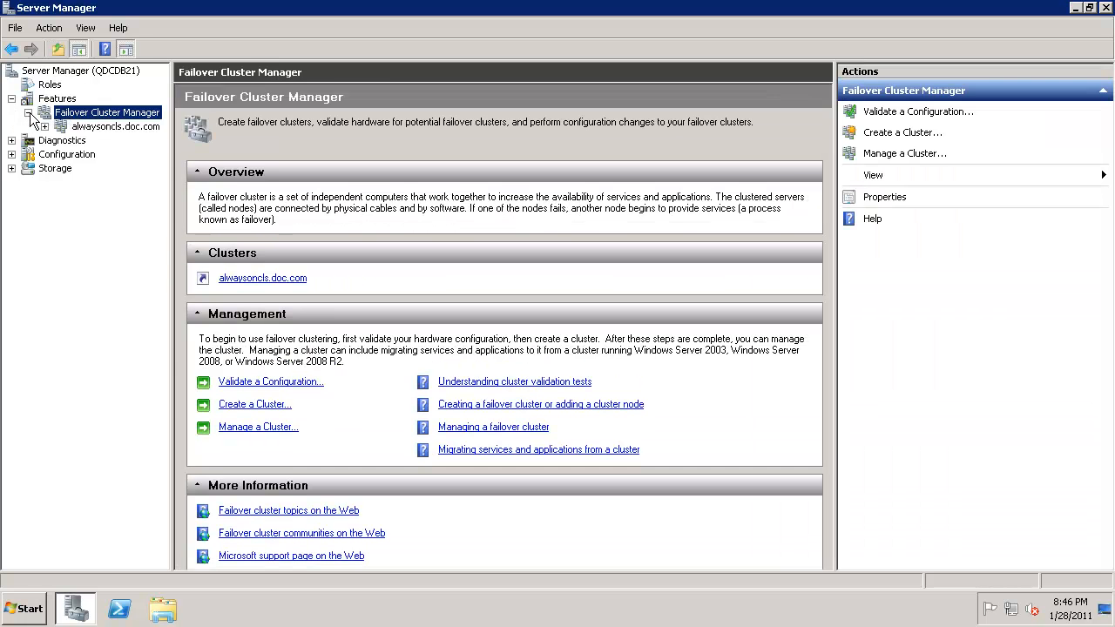
{"action": "left_click", "coordinate": [115, 126]}
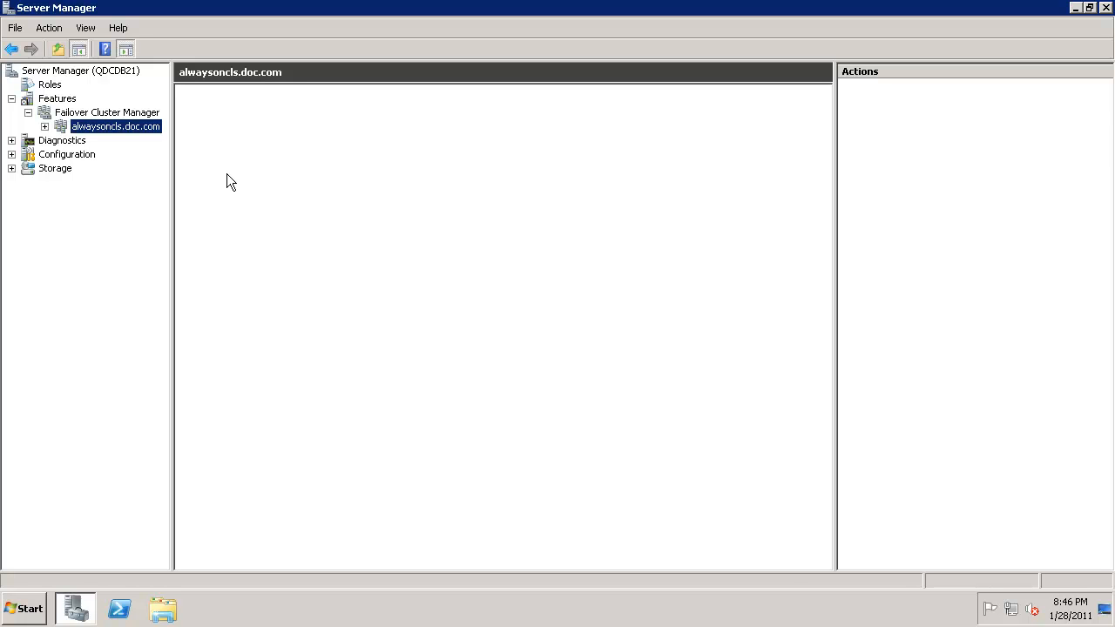
{"action": "left_click", "coordinate": [115, 125]}
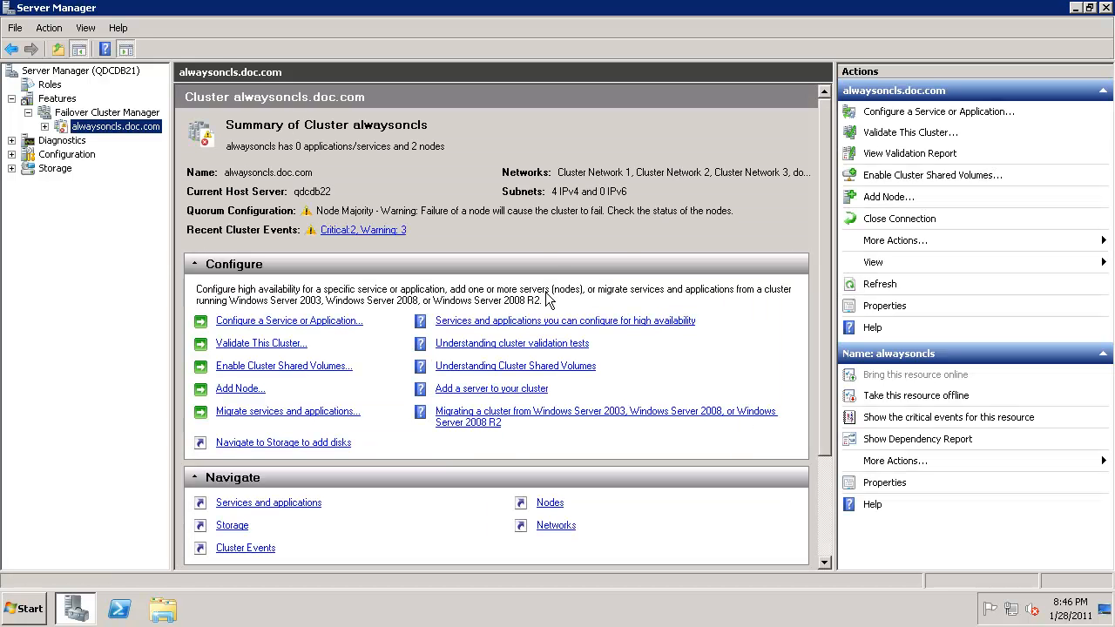
{"action": "mouse_move", "coordinate": [558, 227]}
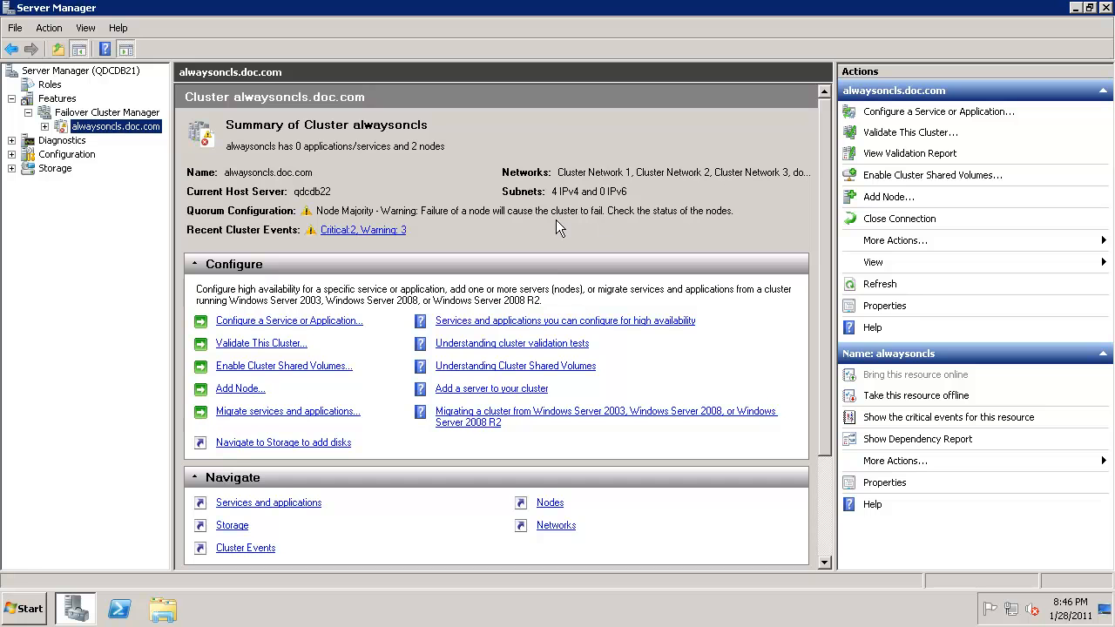
{"action": "mouse_move", "coordinate": [540, 228]}
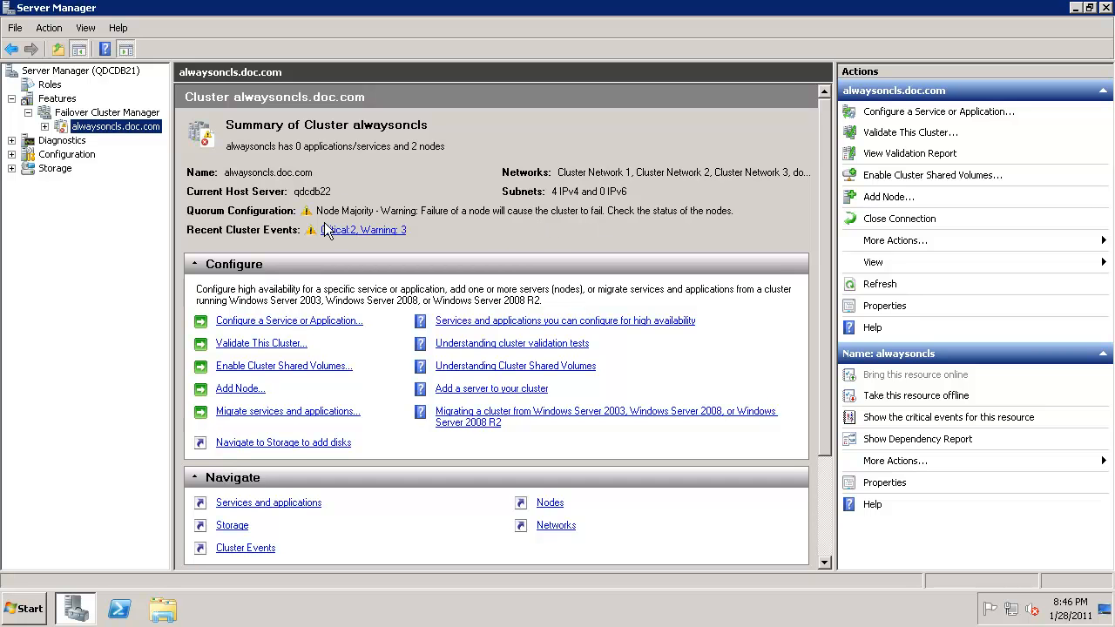
{"action": "mouse_move", "coordinate": [122, 486]}
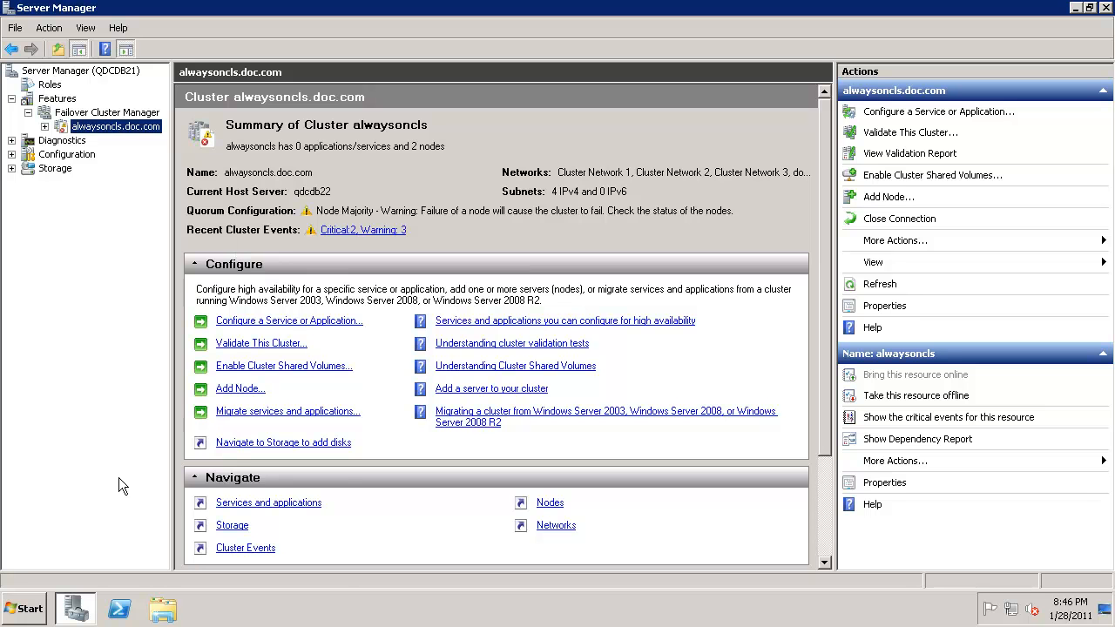
{"action": "mouse_move", "coordinate": [73, 610]}
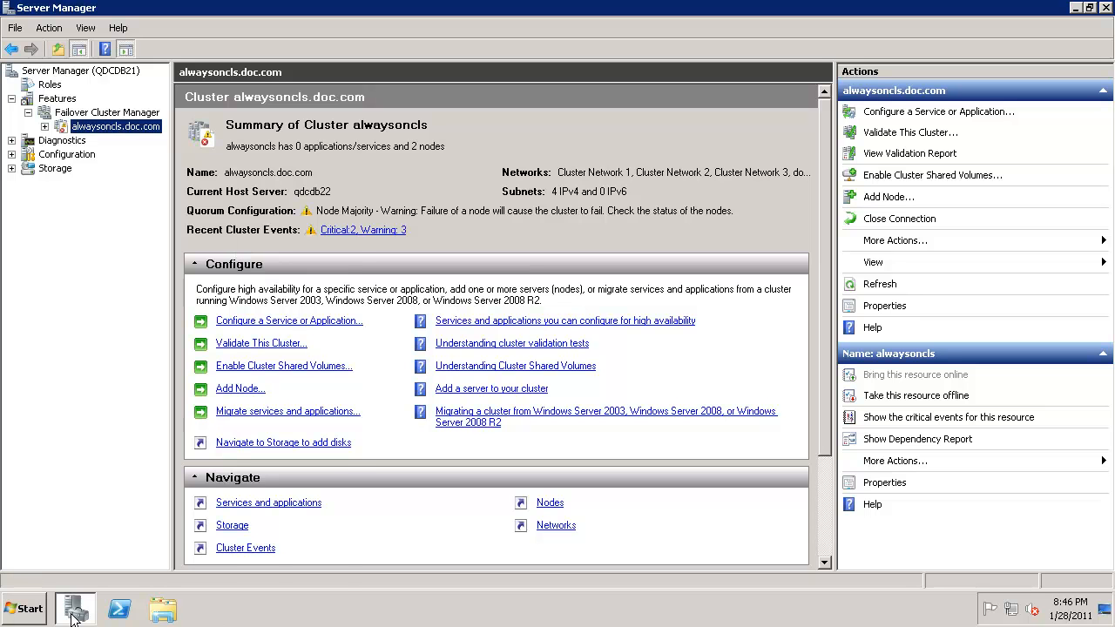
- Return to the Features summary showing 7 of 42 features installed
{"action": "left_click", "coordinate": [24, 608]}
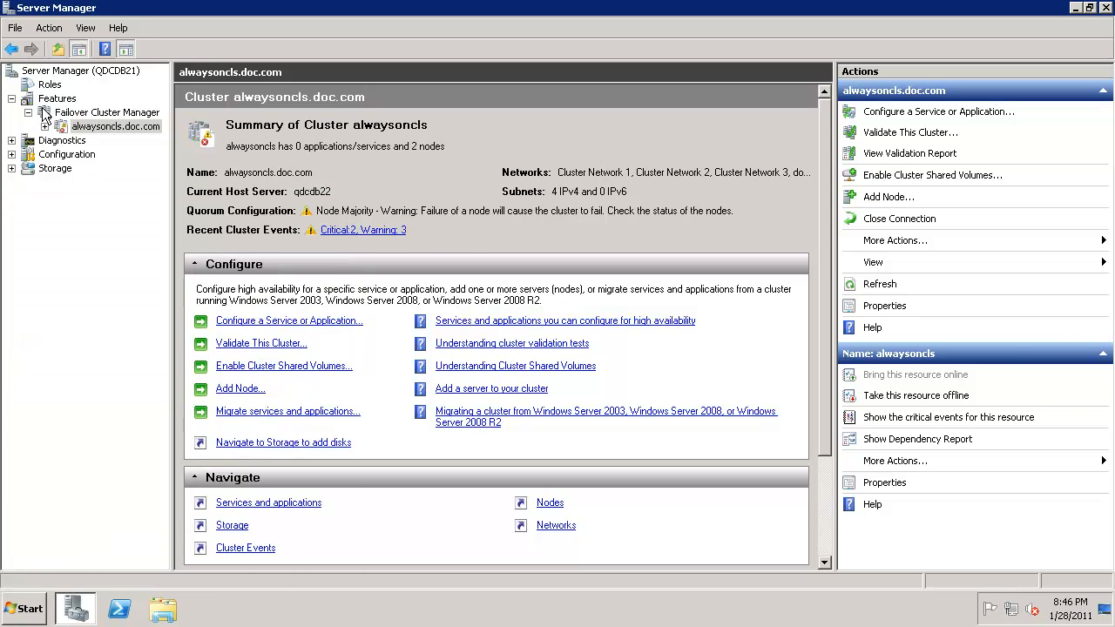
{"action": "left_click", "coordinate": [56, 97]}
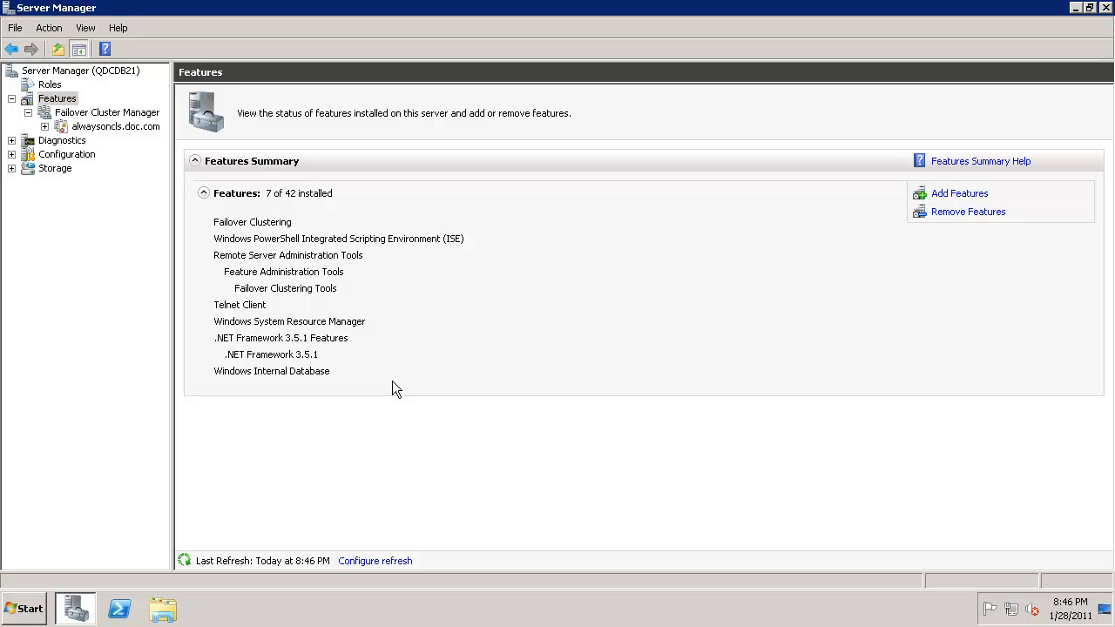
{"action": "mouse_move", "coordinate": [244, 423]}
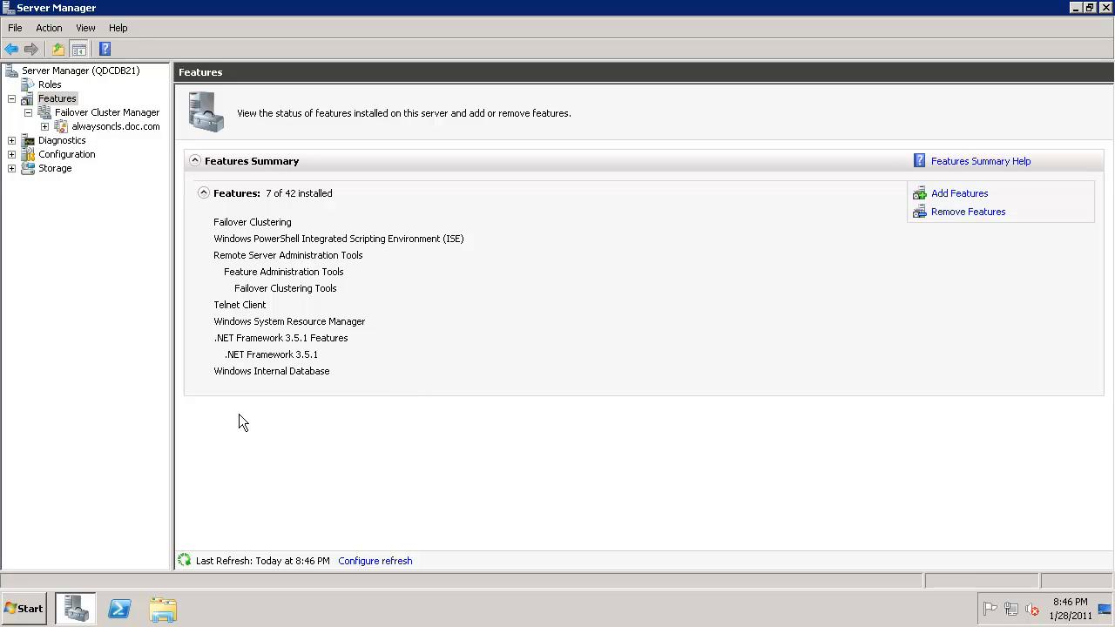
{"action": "mouse_move", "coordinate": [31, 132]}
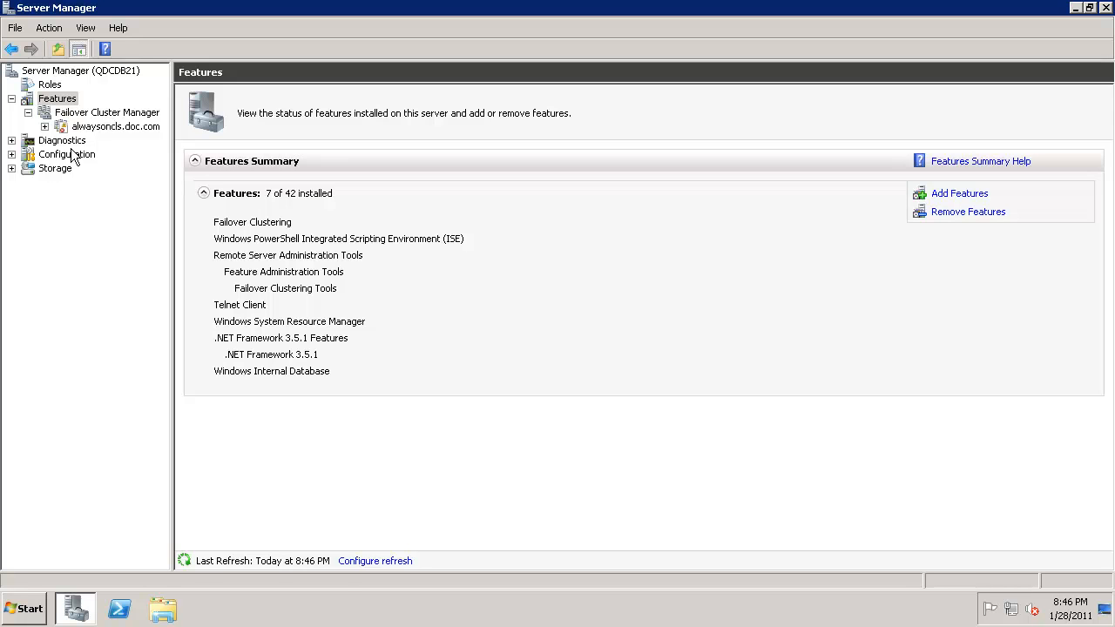
- Check Programs and Features, which lists only two .NET Framework 4 components, then close it
{"action": "left_click", "coordinate": [25, 609]}
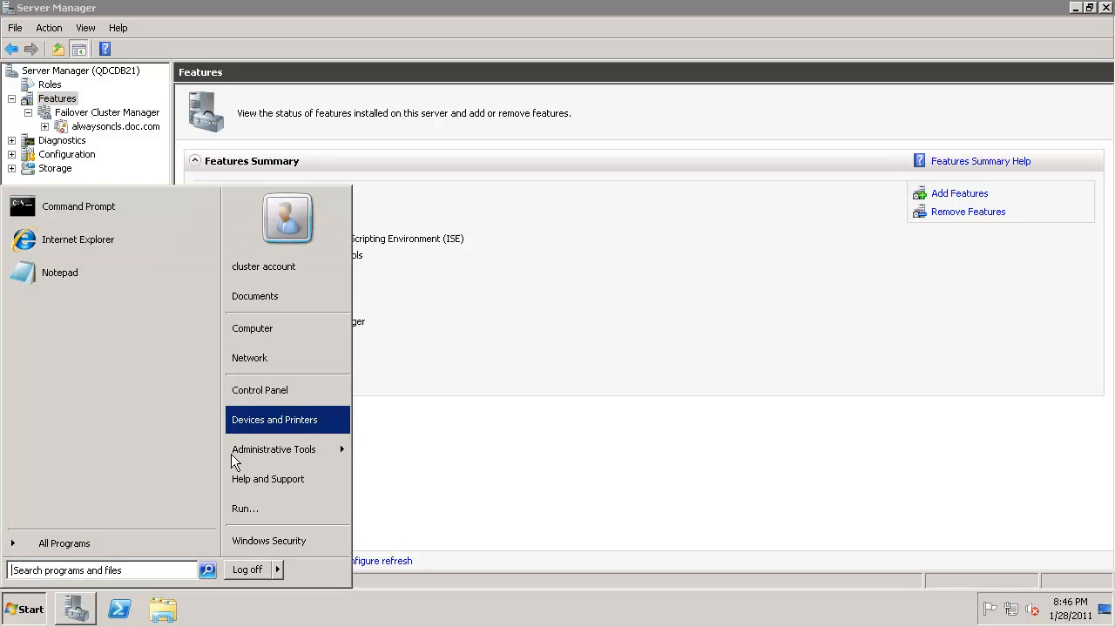
{"action": "mouse_move", "coordinate": [298, 410]}
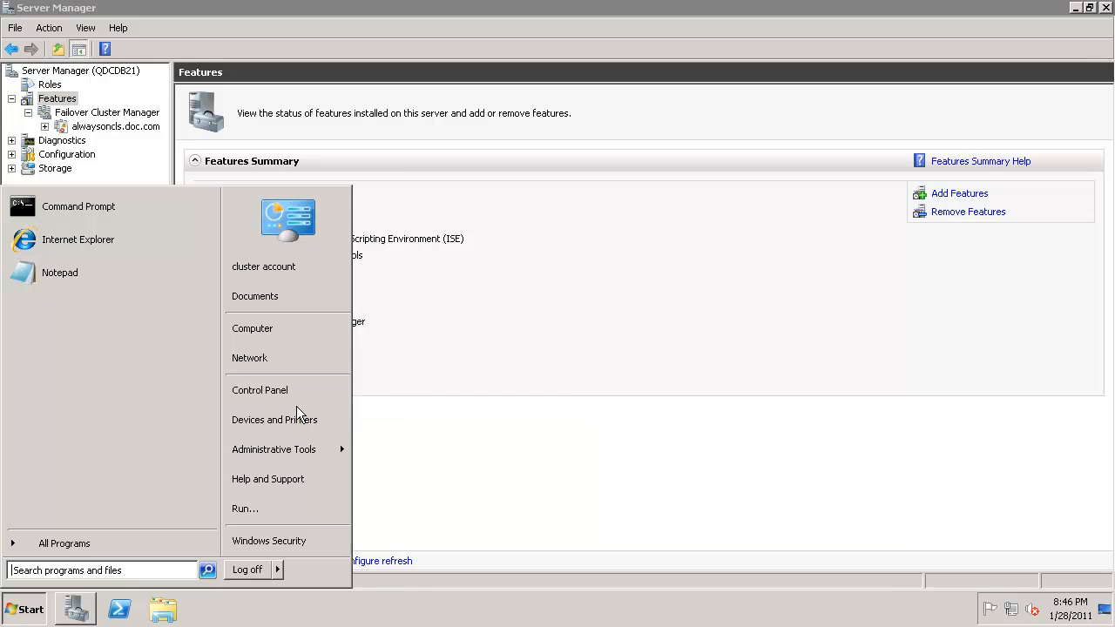
{"action": "mouse_move", "coordinate": [274, 450]}
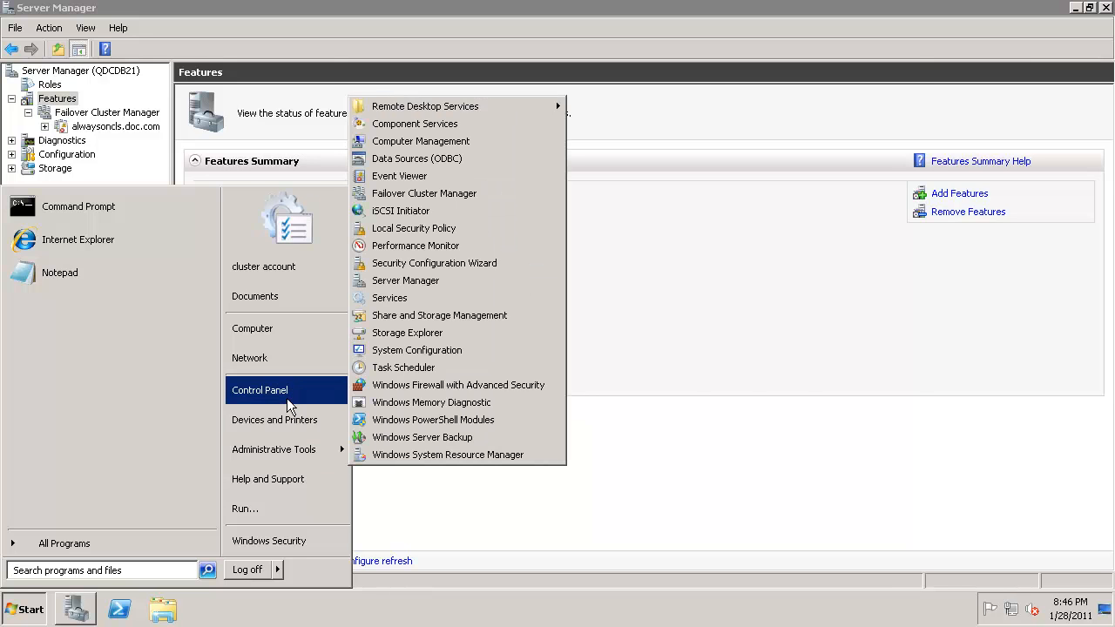
{"action": "left_click", "coordinate": [259, 390]}
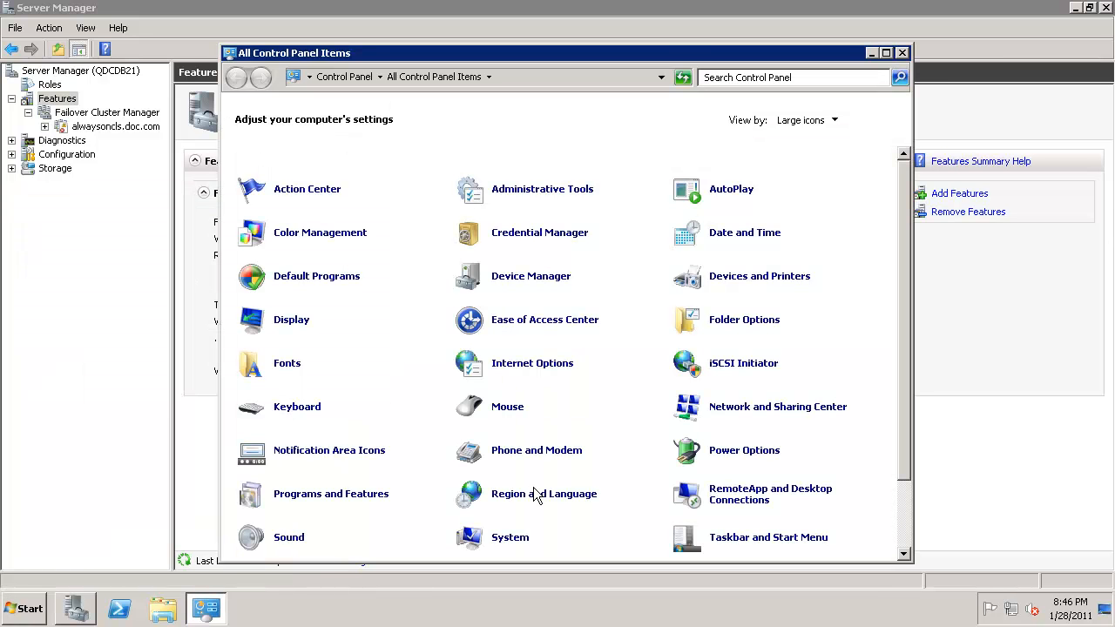
{"action": "mouse_move", "coordinate": [331, 495]}
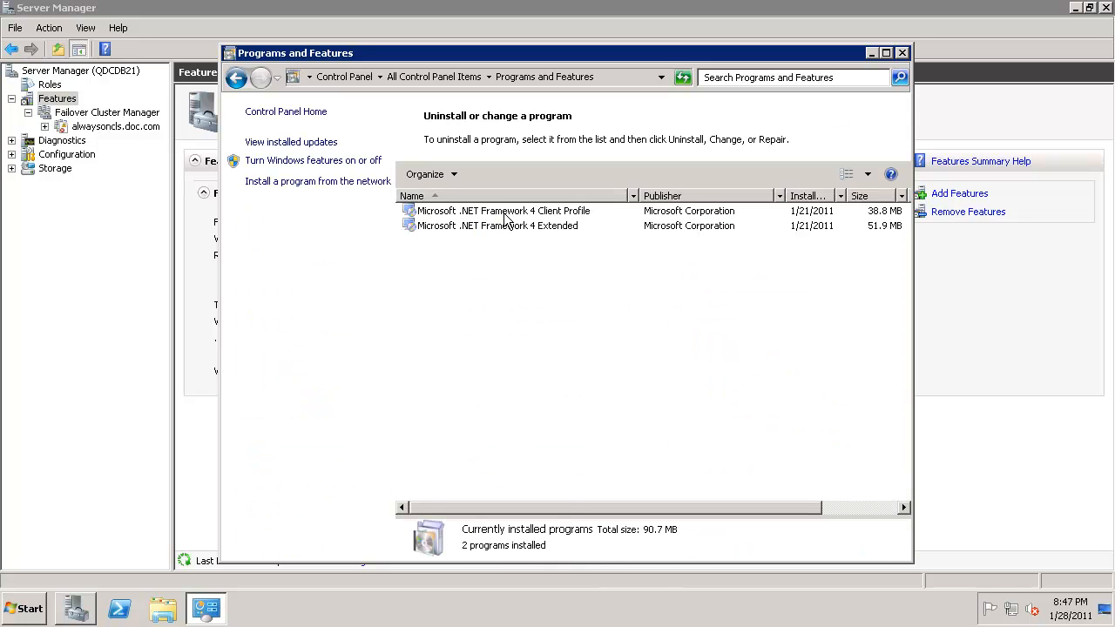
{"action": "left_click", "coordinate": [502, 211]}
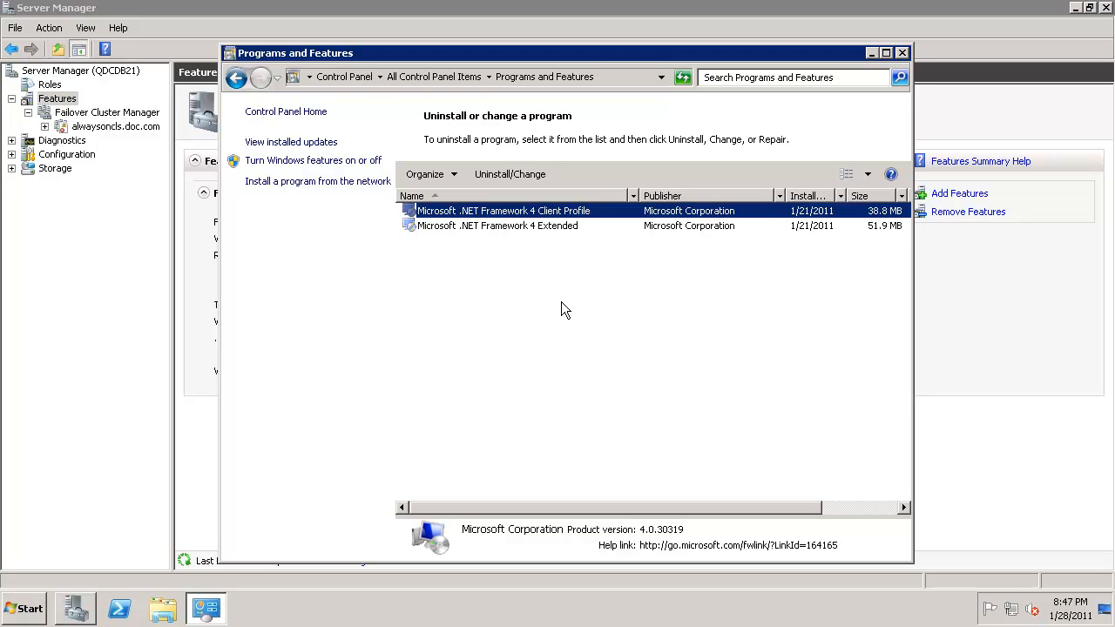
{"action": "mouse_move", "coordinate": [844, 94]}
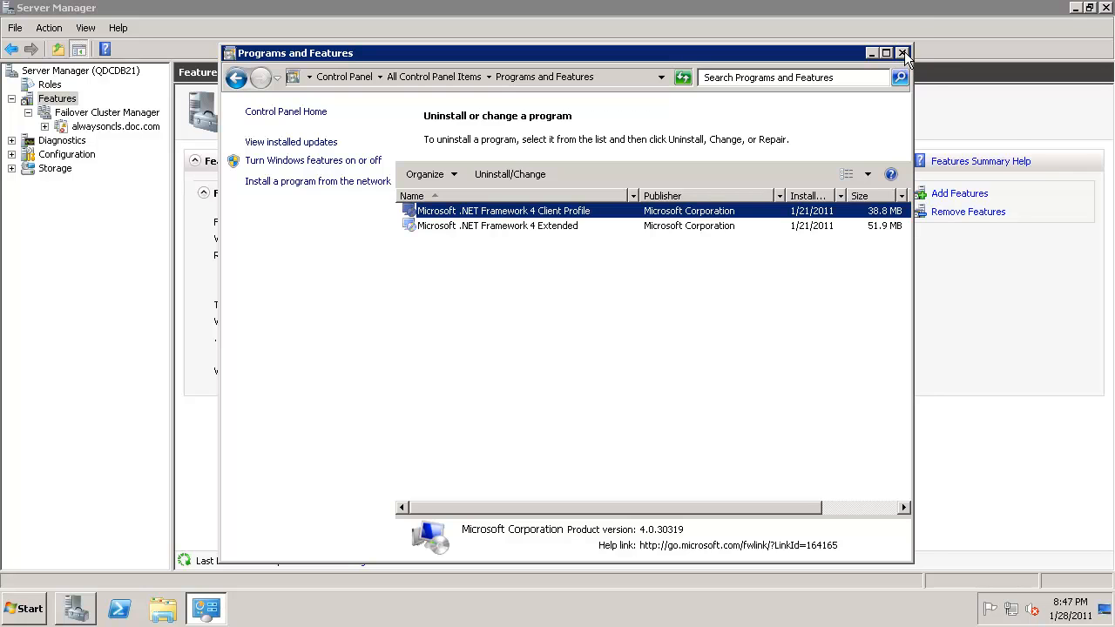
{"action": "left_click", "coordinate": [903, 53]}
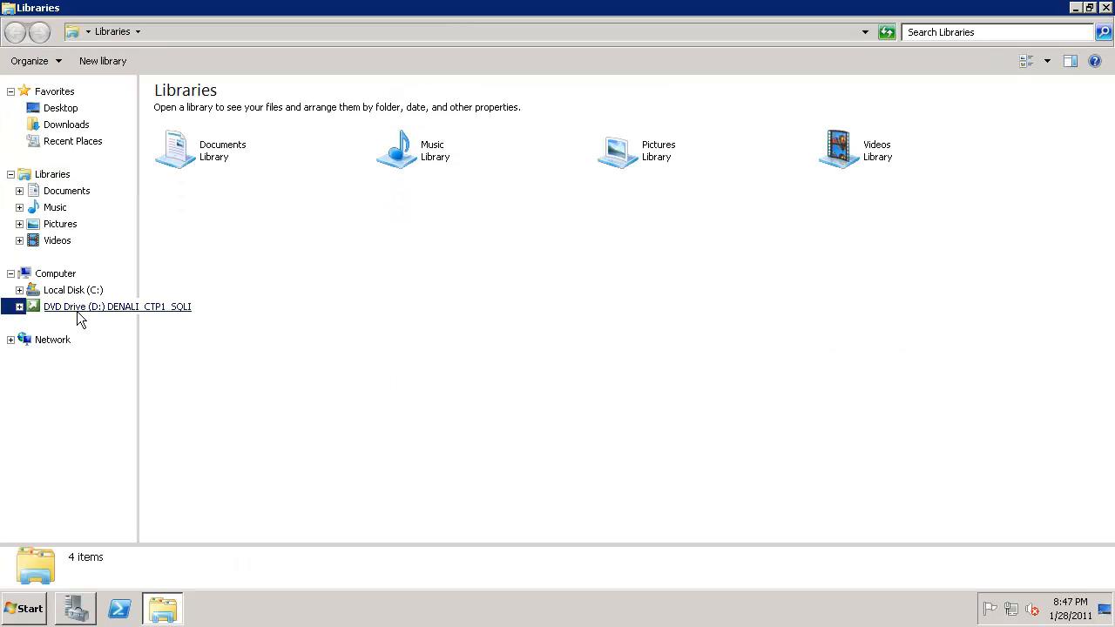
- Run setup from the DENALI_CTP1_SQLI disc and allow it at the User Account Control prompt
{"action": "double_click", "coordinate": [117, 306]}
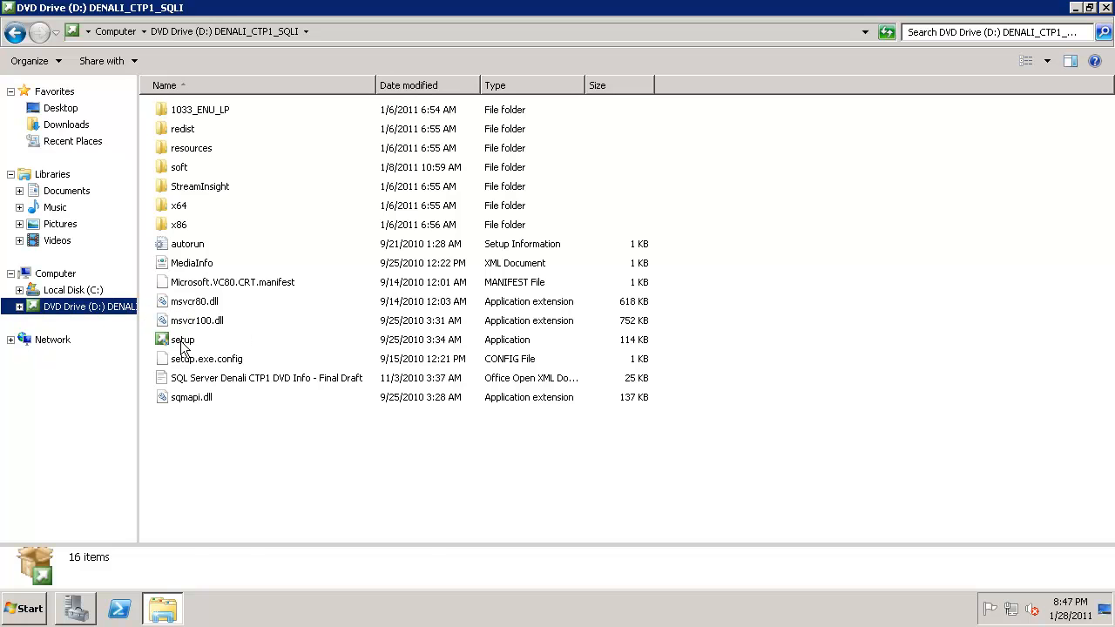
{"action": "left_click", "coordinate": [183, 340]}
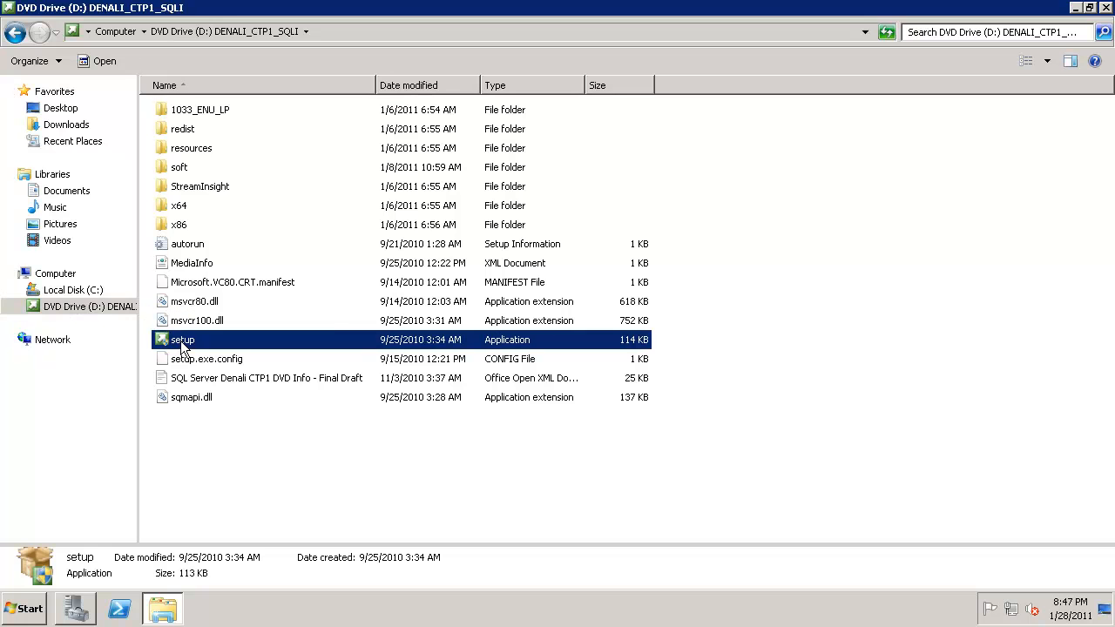
{"action": "double_click", "coordinate": [181, 340]}
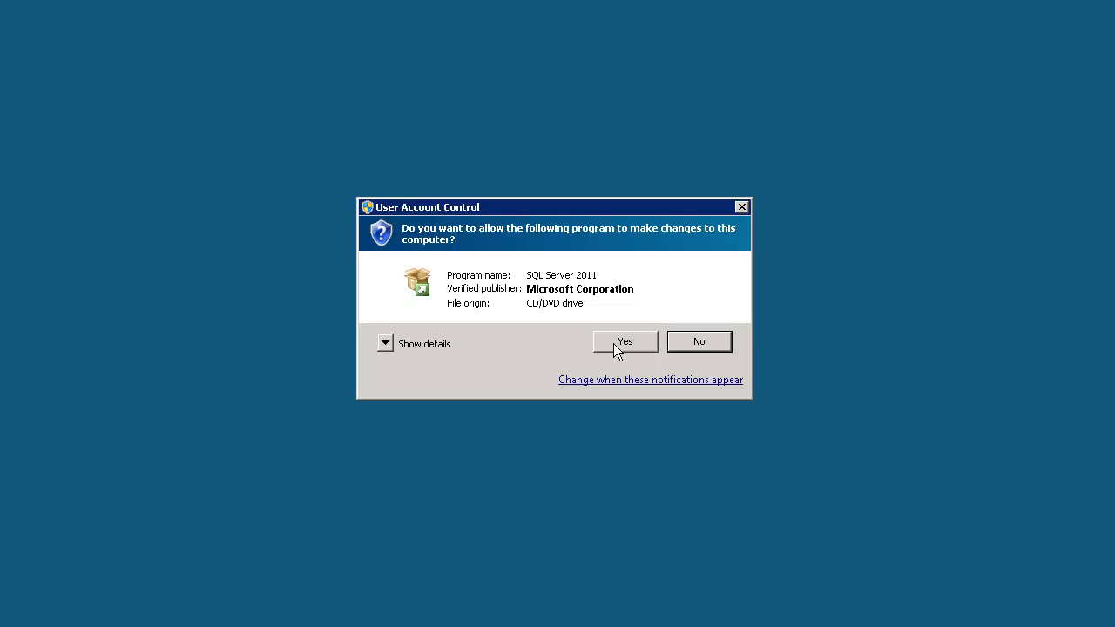
{"action": "left_click", "coordinate": [623, 340]}
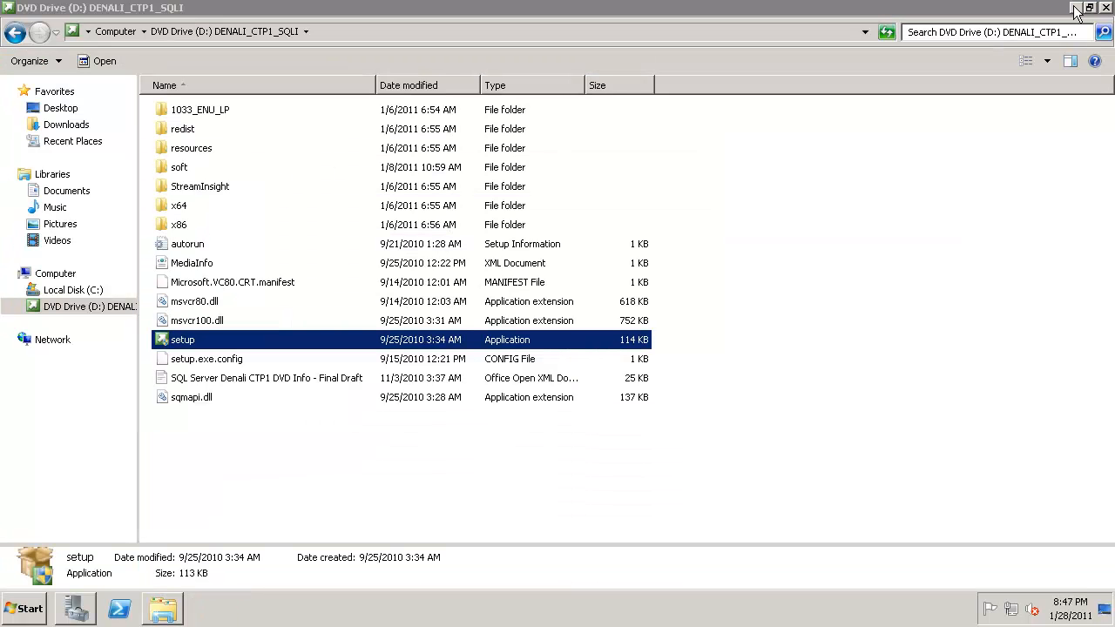
{"action": "double_click", "coordinate": [183, 338]}
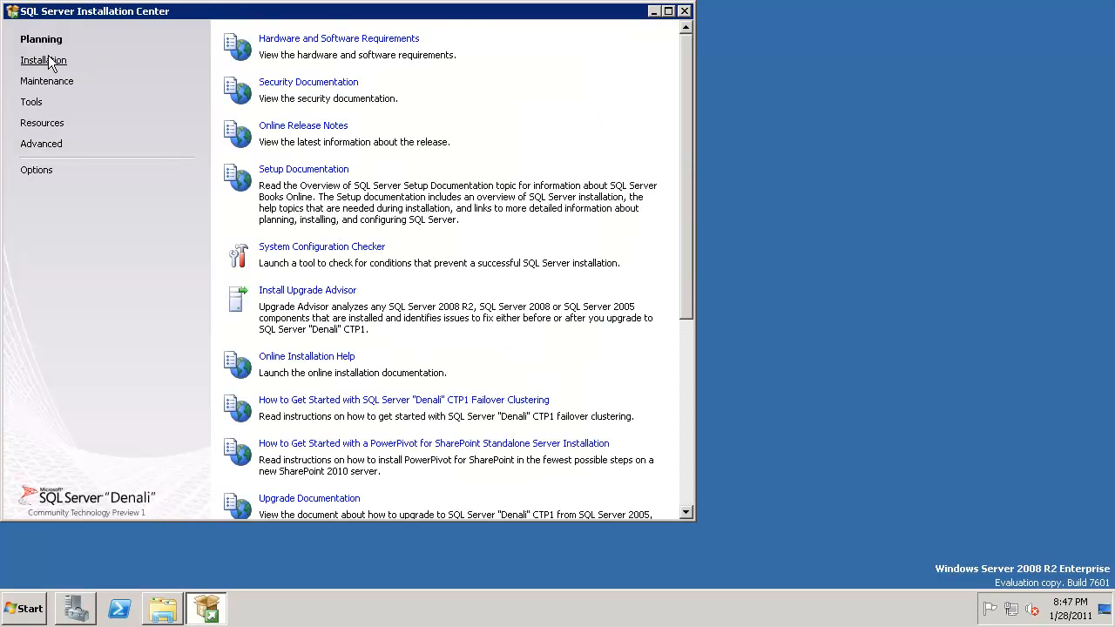
- Show the Installation page with stand-alone, failover cluster, add node and upgrade options
{"action": "left_click", "coordinate": [44, 59]}
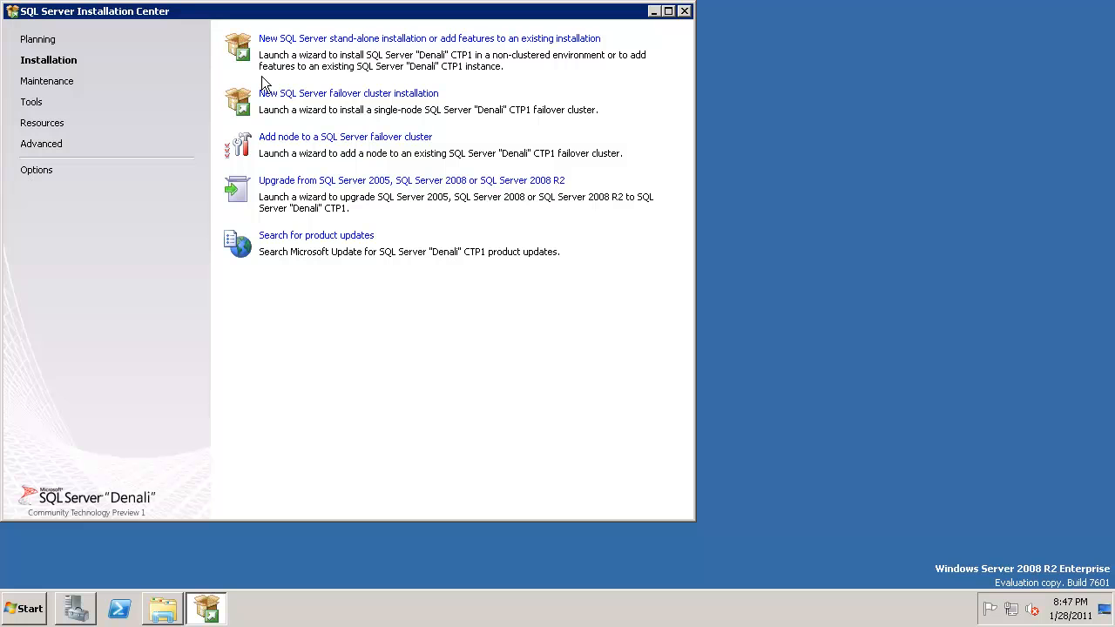
{"action": "mouse_move", "coordinate": [513, 80]}
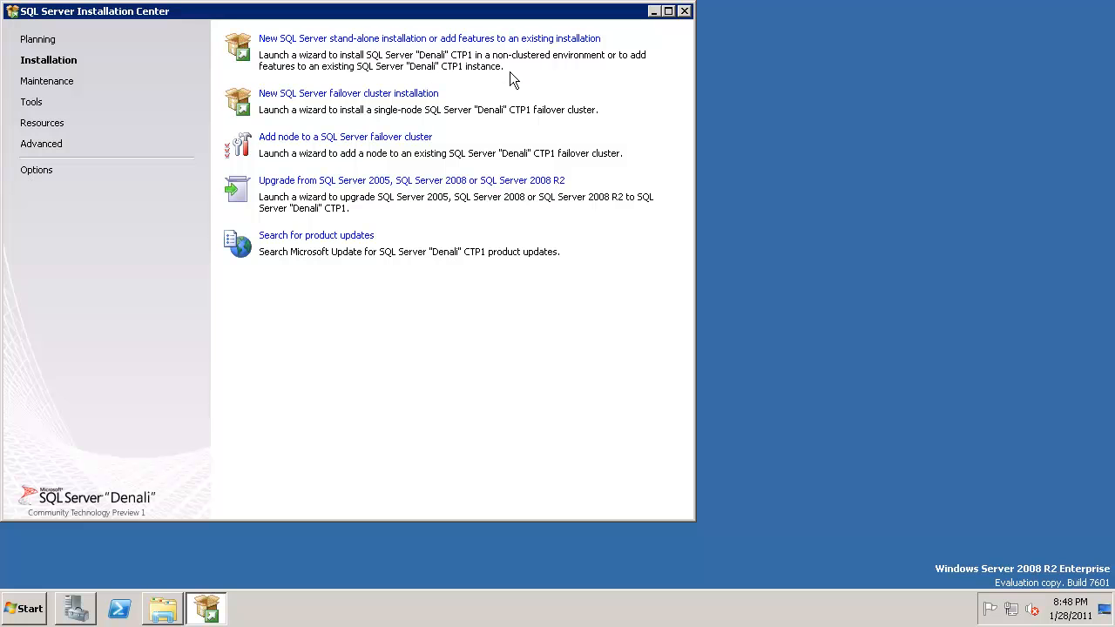
{"action": "mouse_move", "coordinate": [366, 108]}
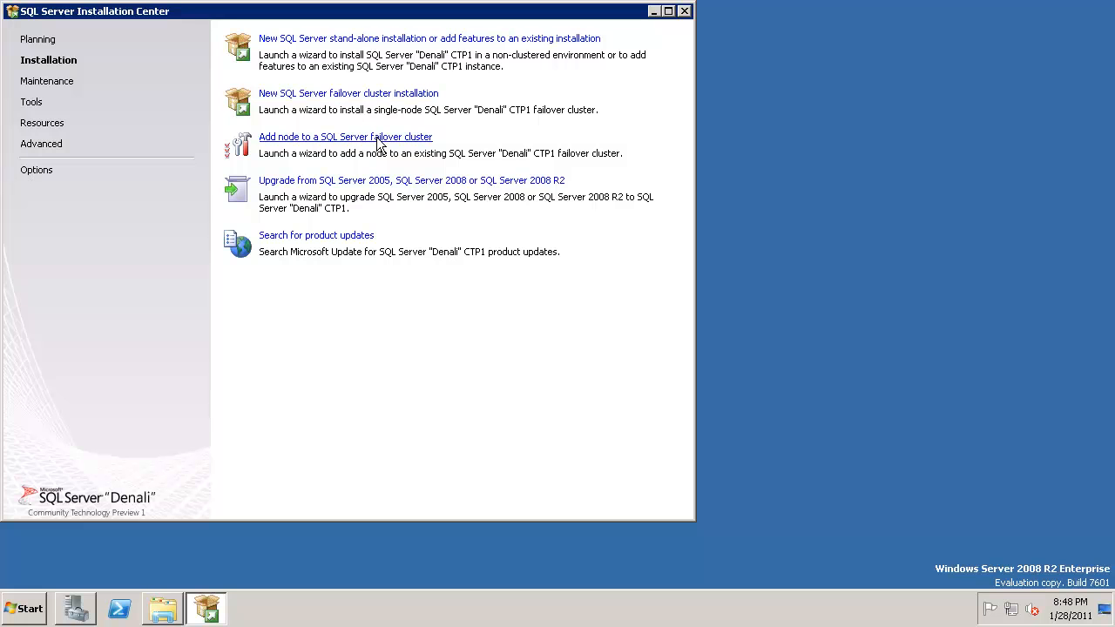
{"action": "mouse_move", "coordinate": [374, 188]}
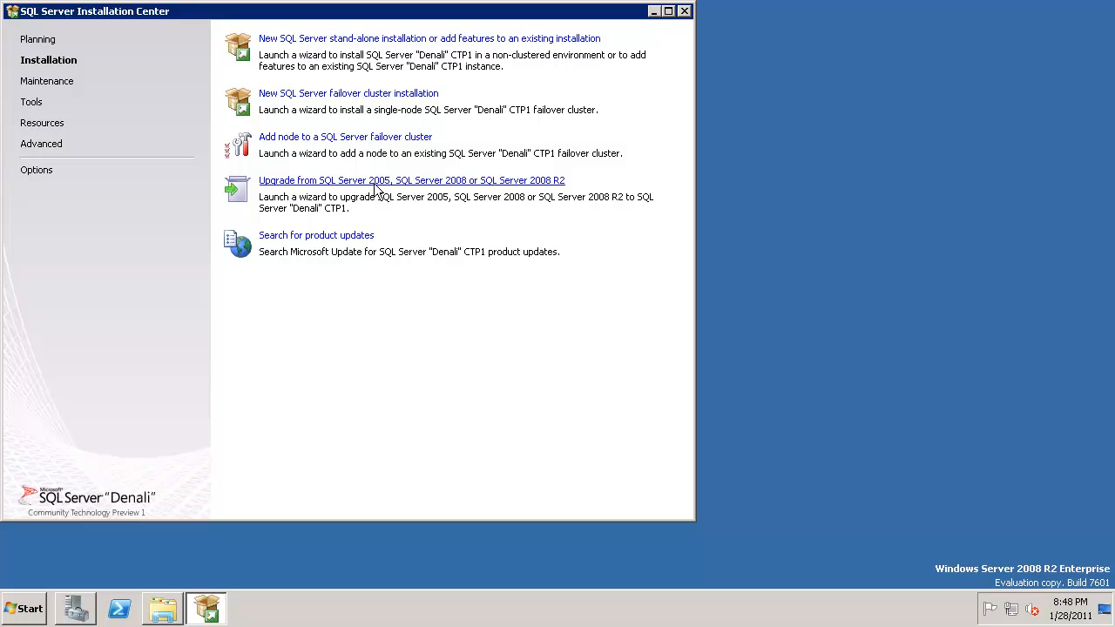
{"action": "mouse_move", "coordinate": [404, 39]}
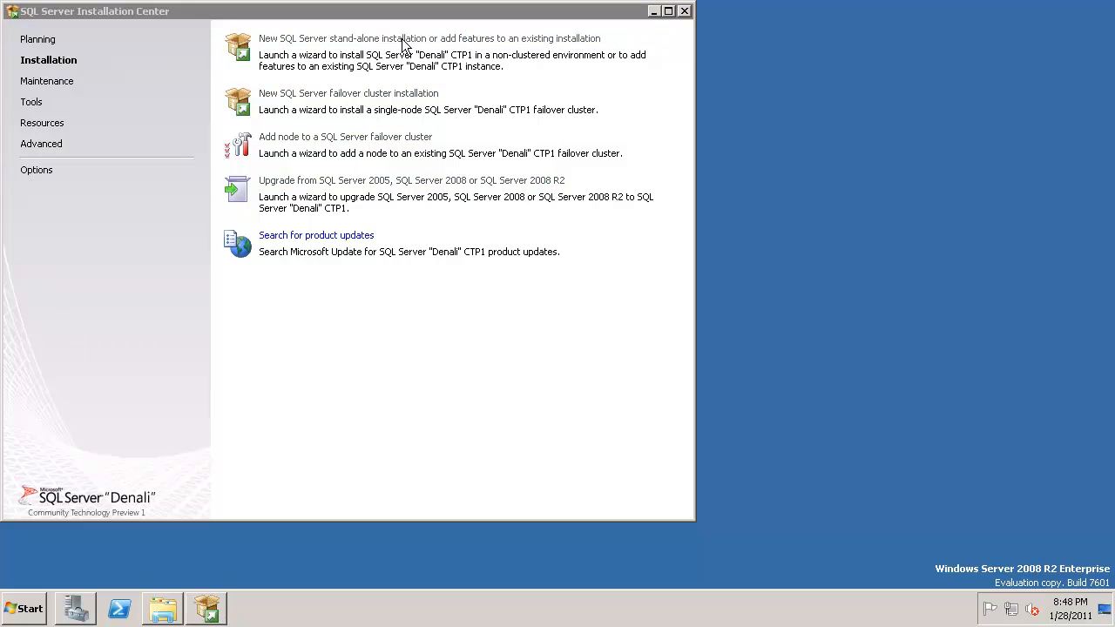
- Start the new stand-alone installation and accept the support rule results (7 passed, 0 failed)
{"action": "left_click", "coordinate": [429, 38]}
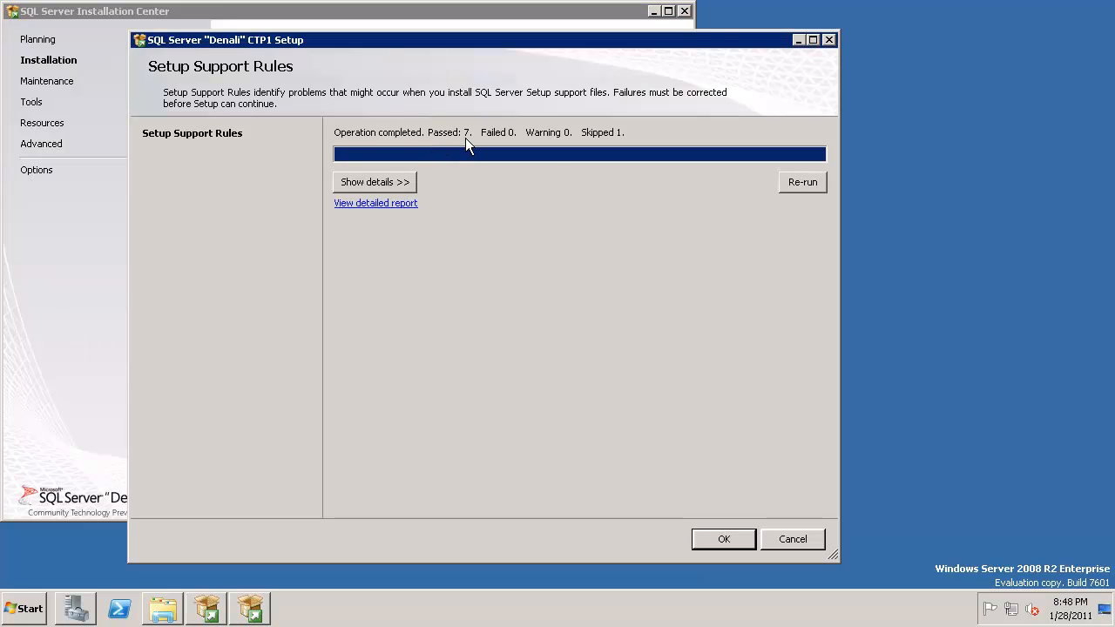
{"action": "mouse_move", "coordinate": [579, 150]}
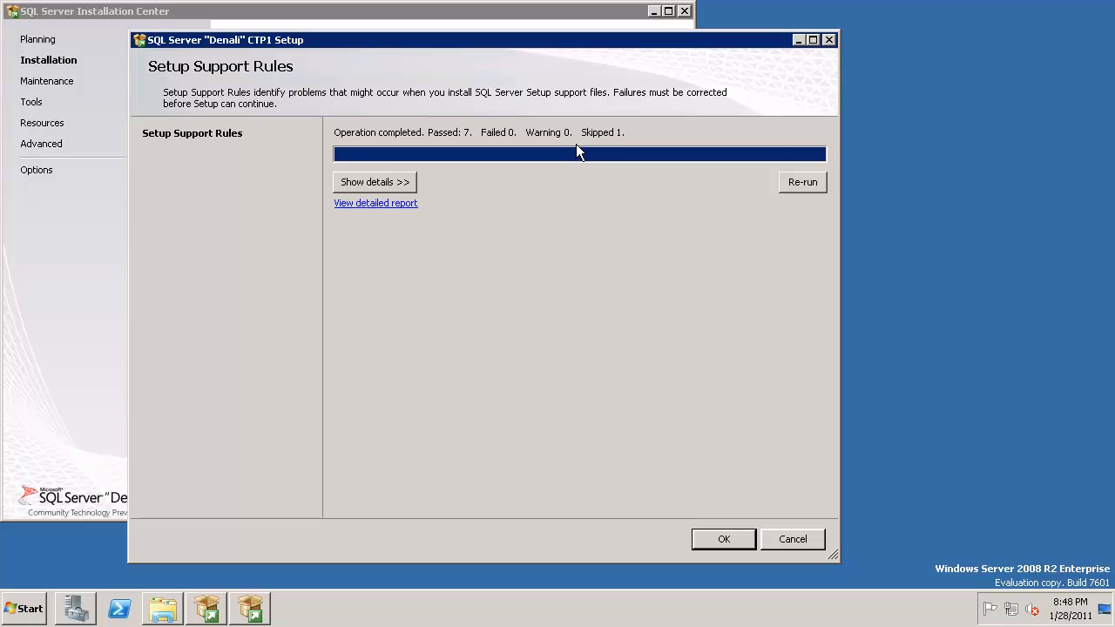
{"action": "left_click", "coordinate": [373, 183]}
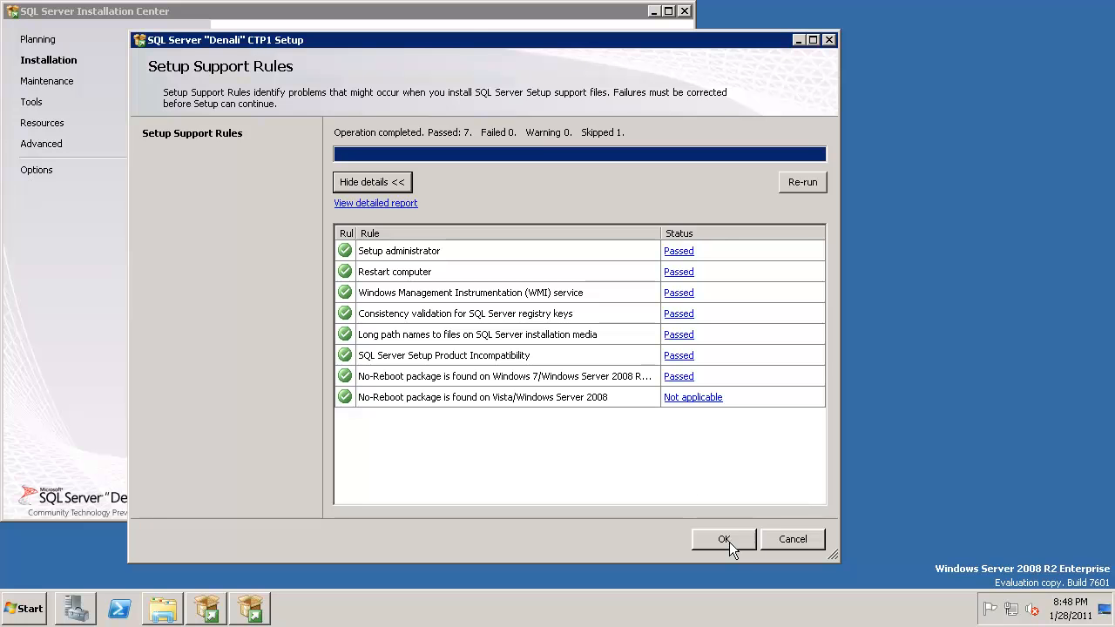
{"action": "left_click", "coordinate": [724, 539]}
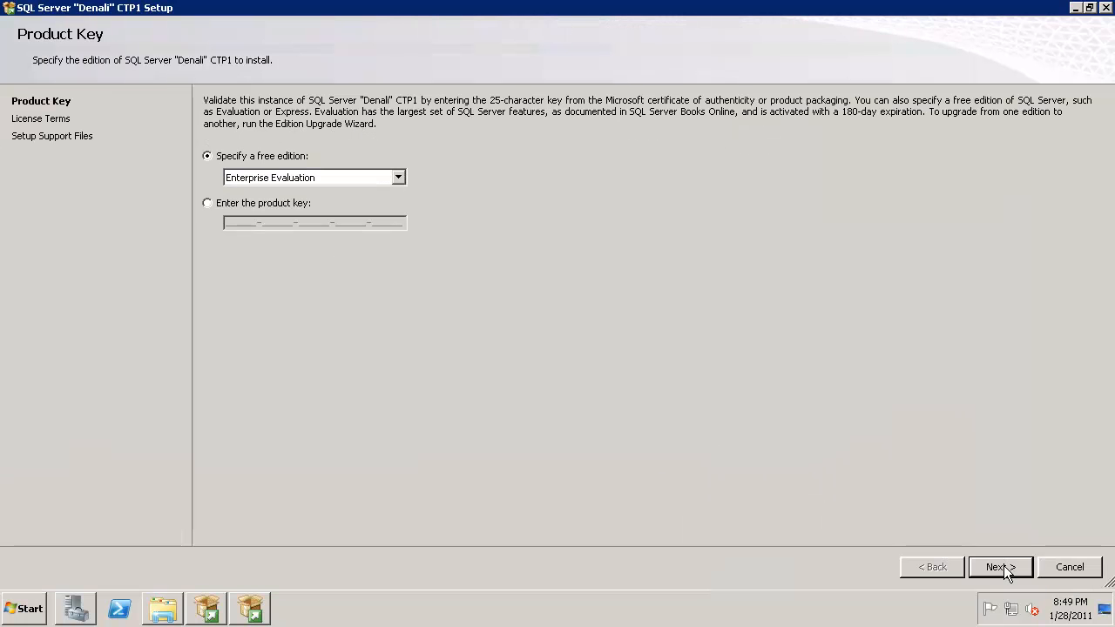
- Continue with Enterprise Evaluation, accept the license terms and install the setup support files
{"action": "left_click", "coordinate": [1000, 568]}
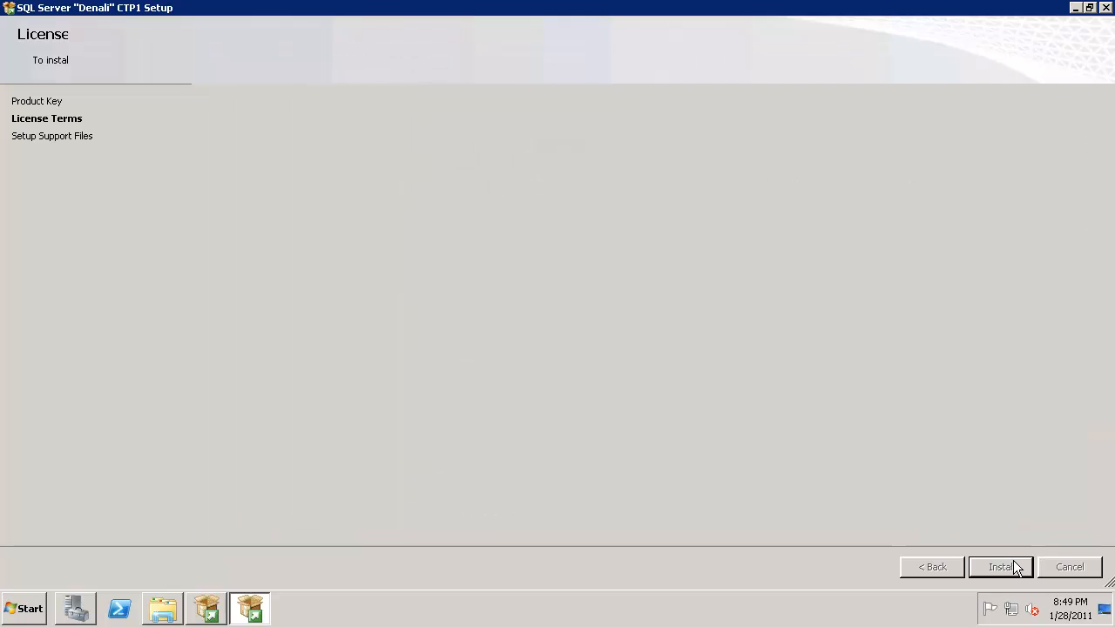
{"action": "left_click", "coordinate": [1001, 568]}
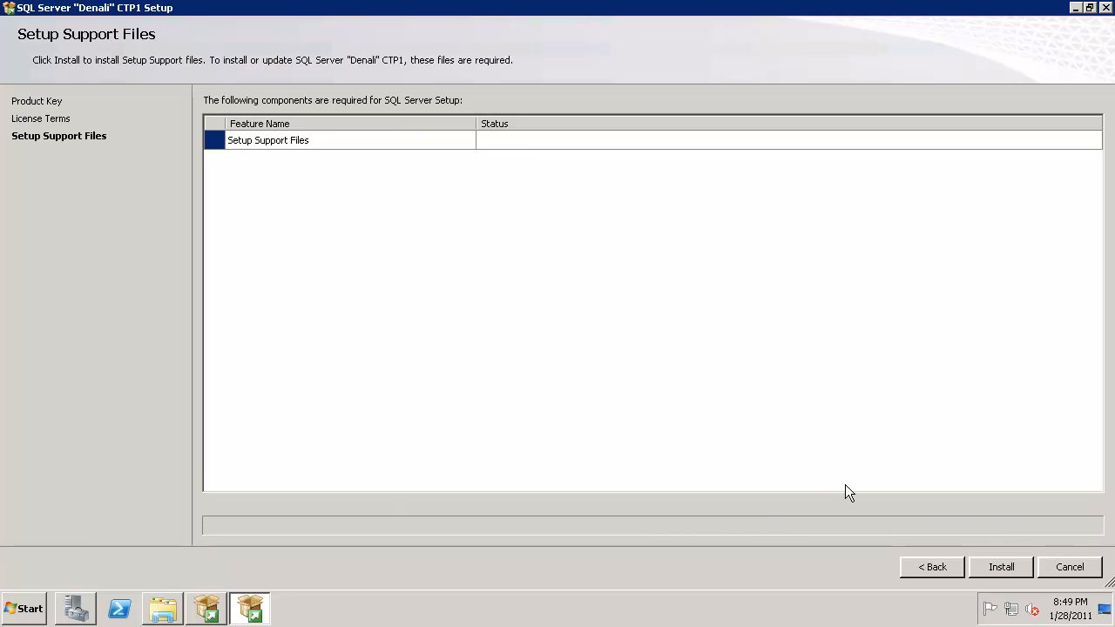
{"action": "left_click", "coordinate": [1000, 568]}
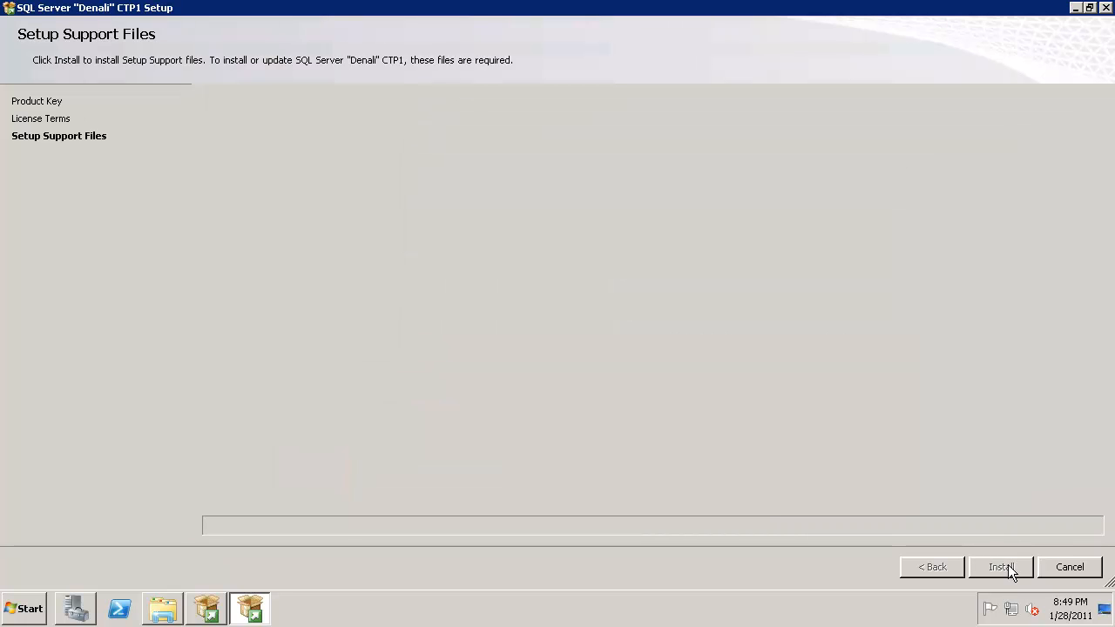
{"action": "left_click", "coordinate": [1000, 569]}
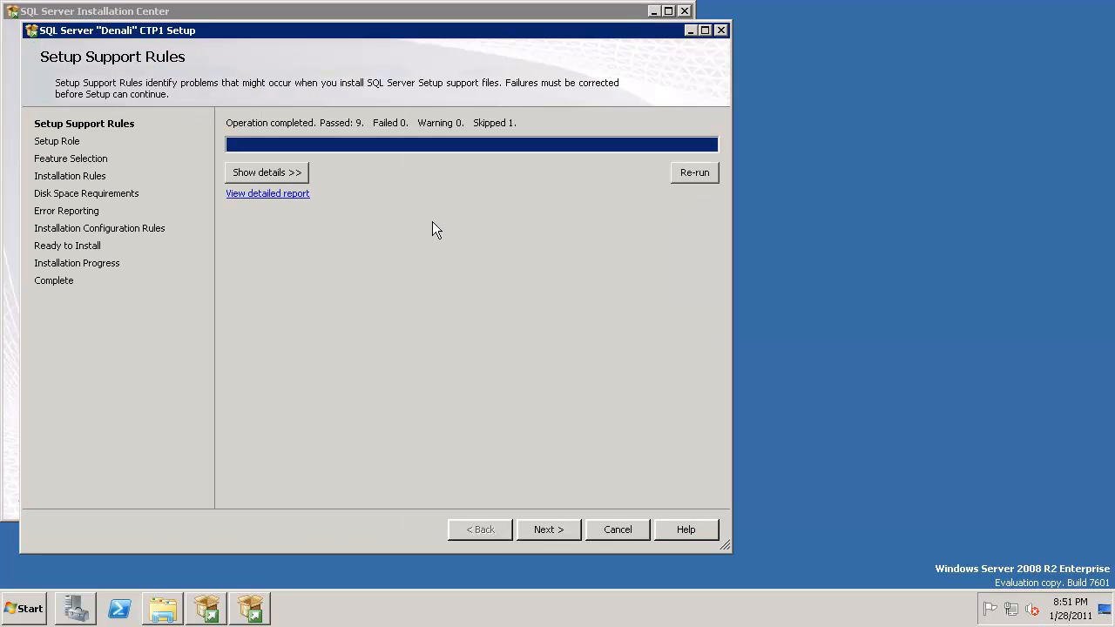
{"action": "mouse_move", "coordinate": [340, 157]}
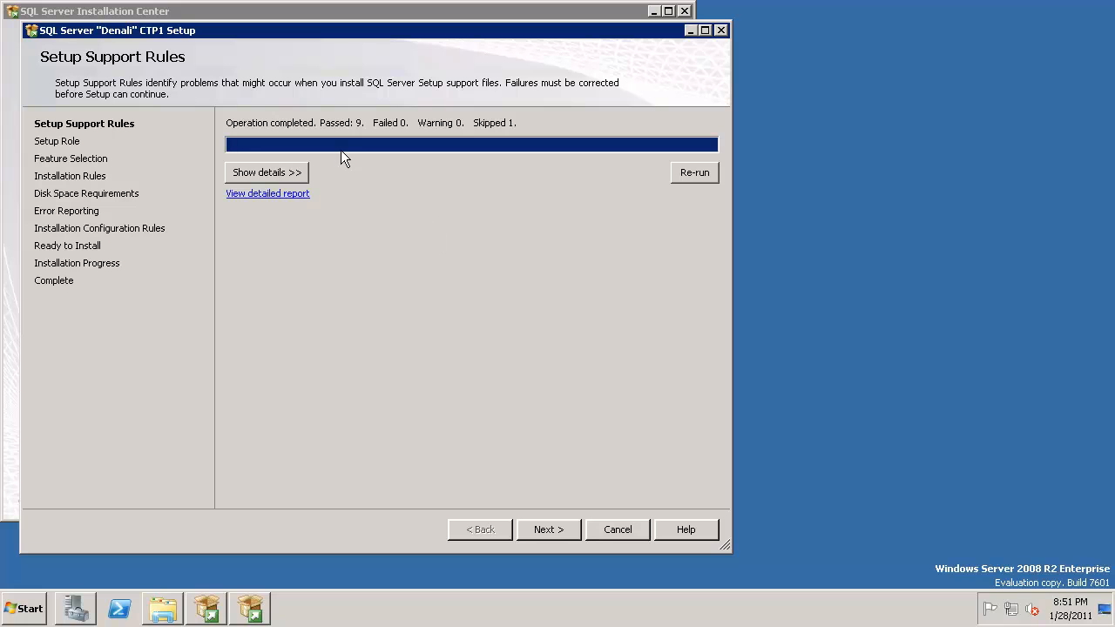
{"action": "mouse_move", "coordinate": [316, 161]}
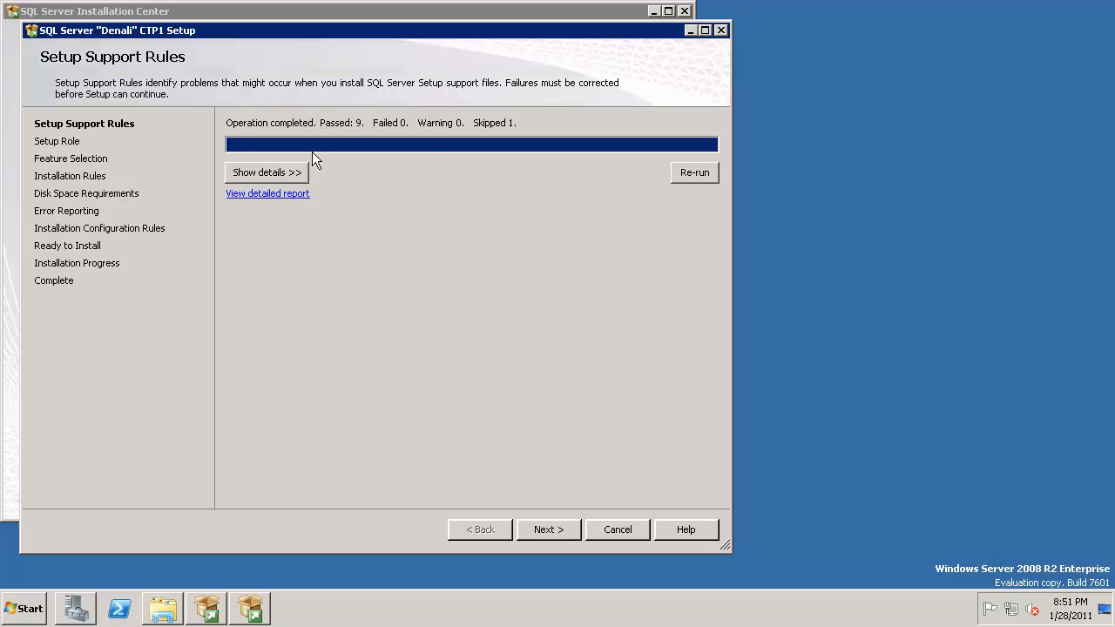
- Show each support rule's result: all passed except Windows Firewall, not applicable
{"action": "left_click", "coordinate": [265, 172]}
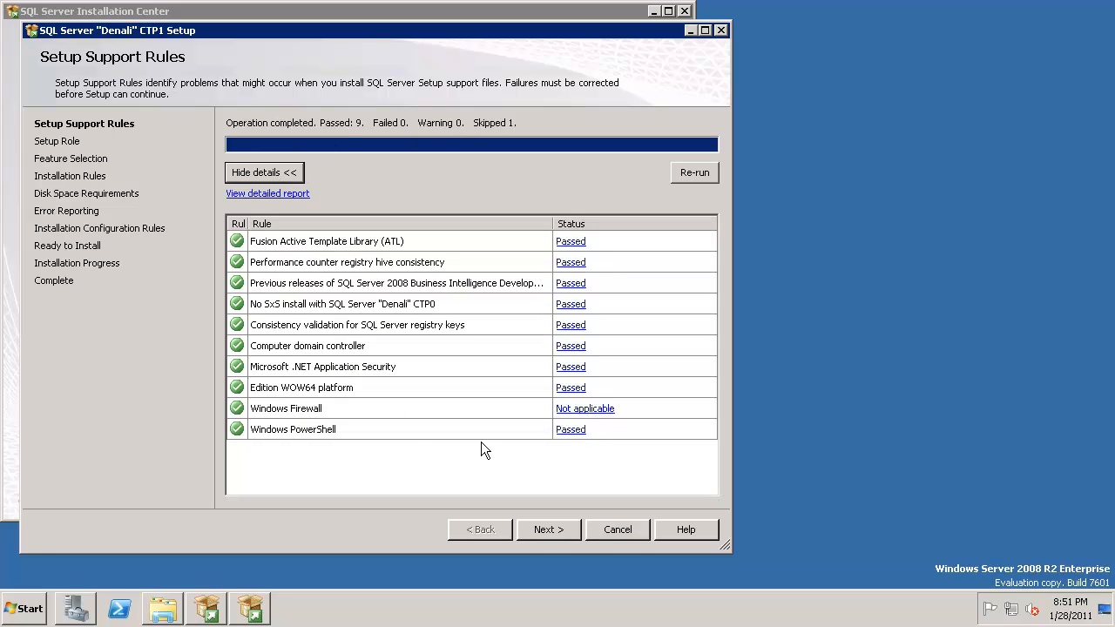
{"action": "mouse_move", "coordinate": [465, 420]}
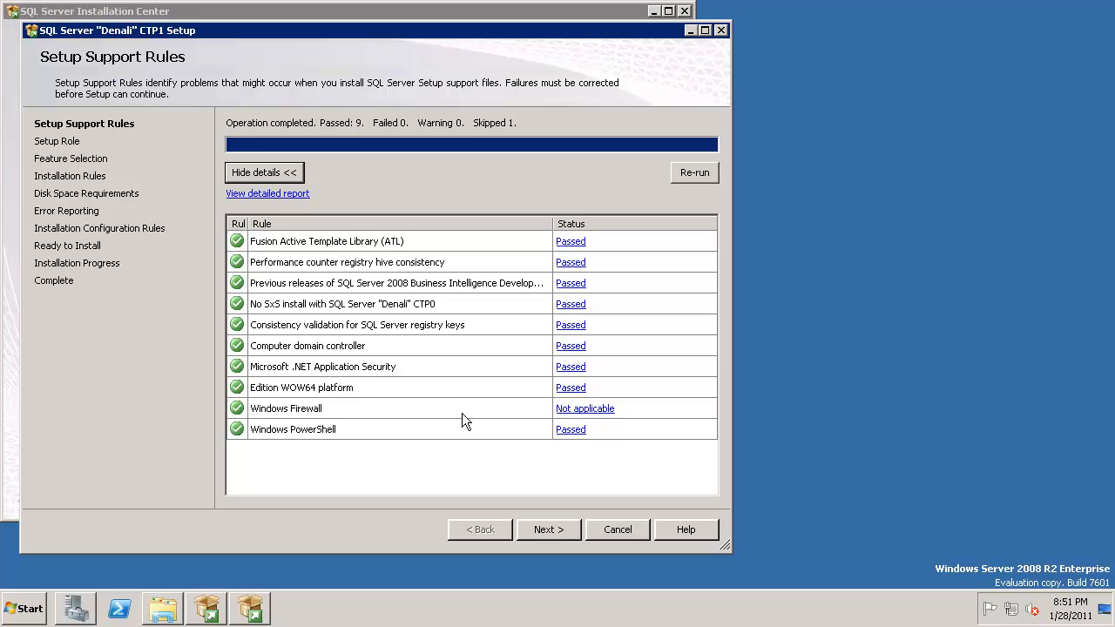
{"action": "mouse_move", "coordinate": [348, 456]}
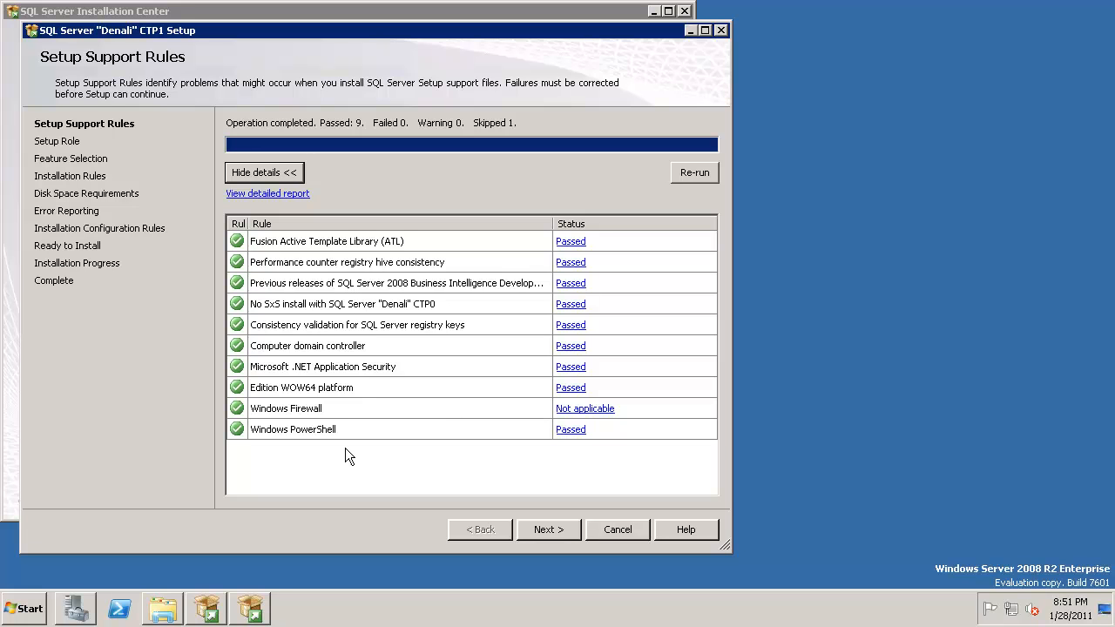
{"action": "mouse_move", "coordinate": [177, 491]}
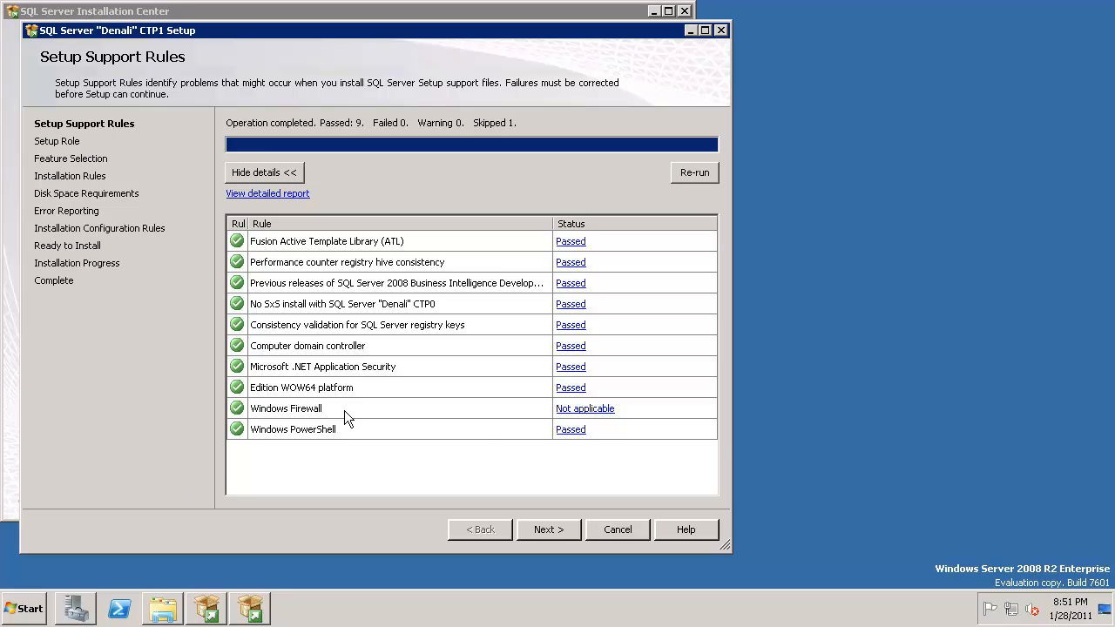
{"action": "mouse_move", "coordinate": [143, 495]}
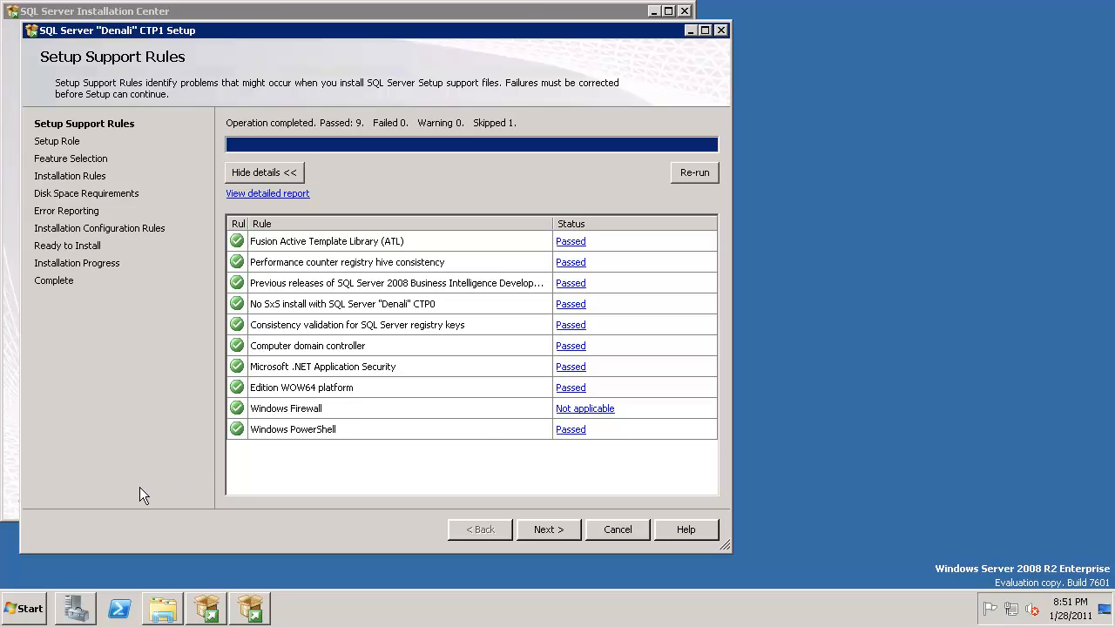
{"action": "mouse_move", "coordinate": [61, 554]}
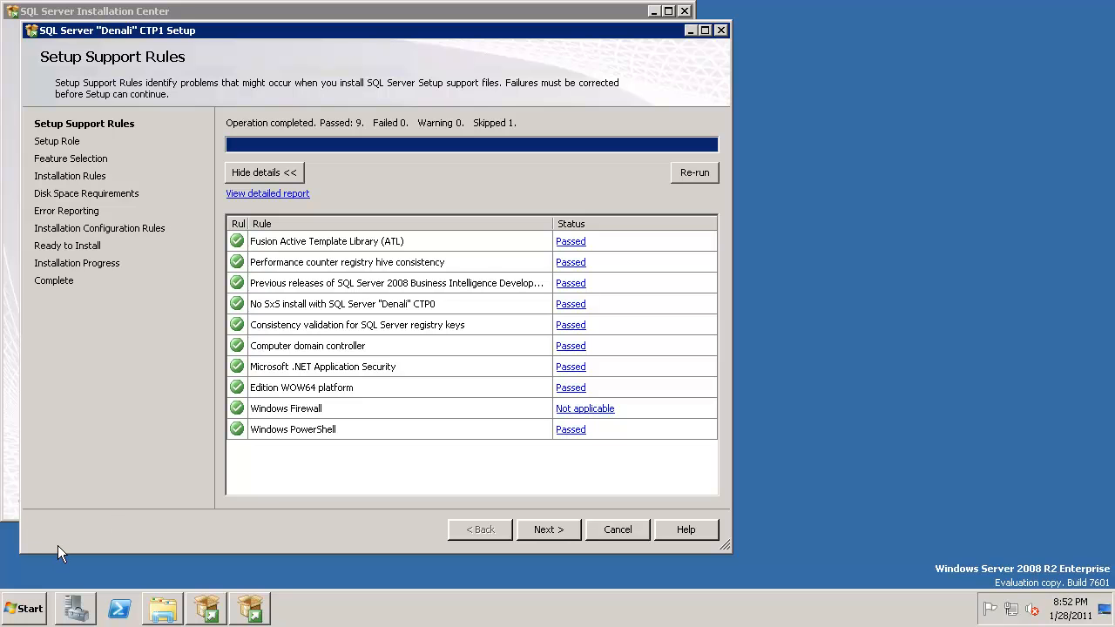
{"action": "mouse_move", "coordinate": [25, 610]}
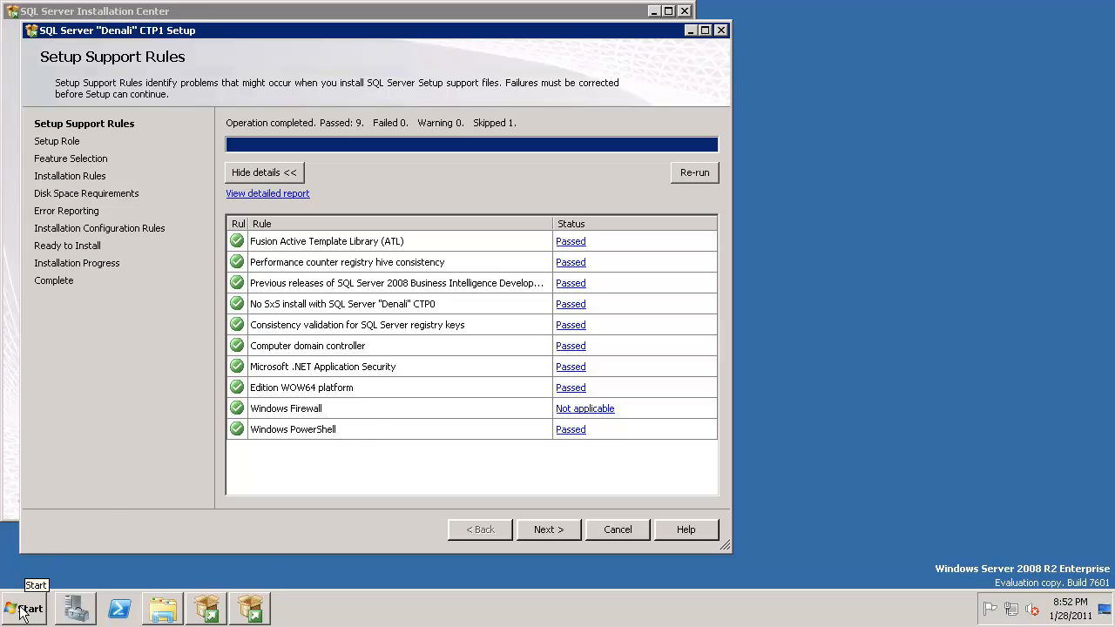
{"action": "mouse_move", "coordinate": [568, 565]}
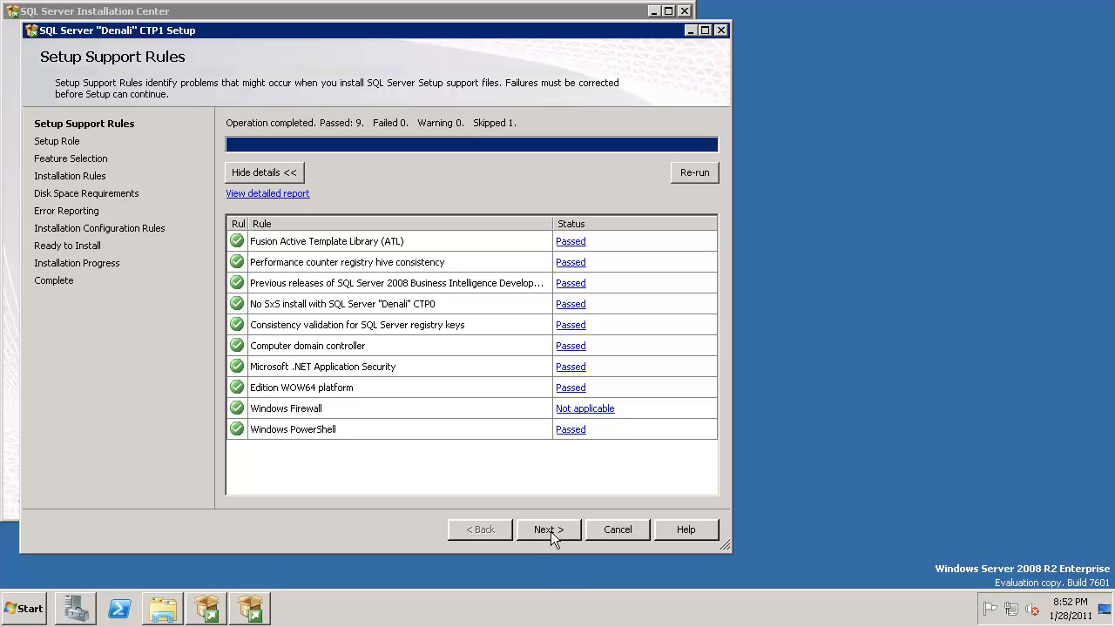
- Keep SQL Server Feature Installation as the setup role and select all features for installation
{"action": "left_click", "coordinate": [549, 530]}
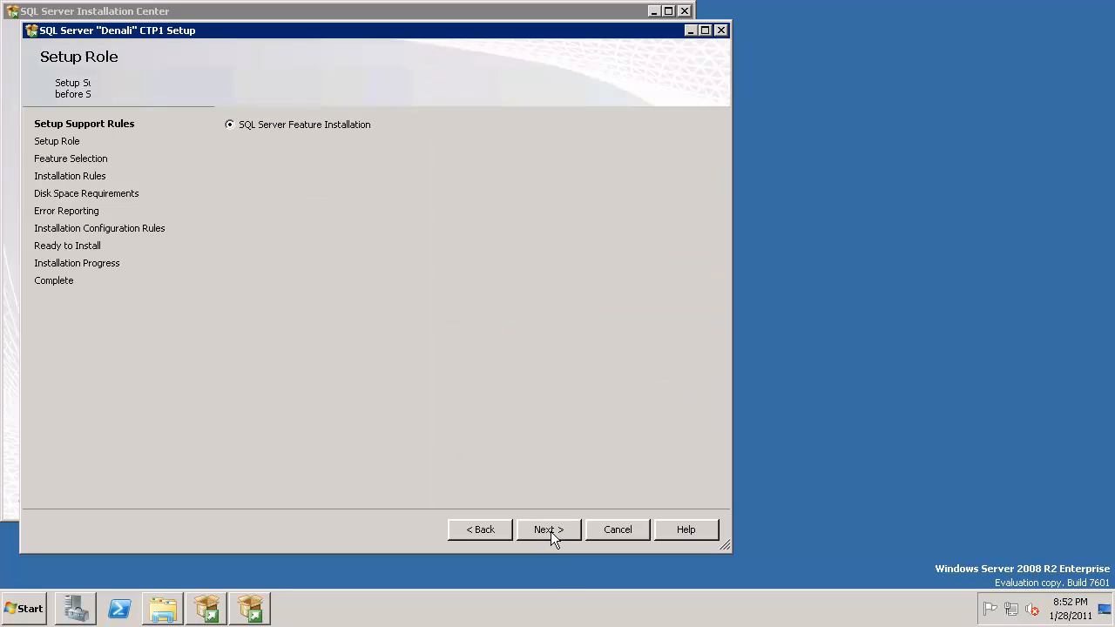
{"action": "left_click", "coordinate": [549, 530]}
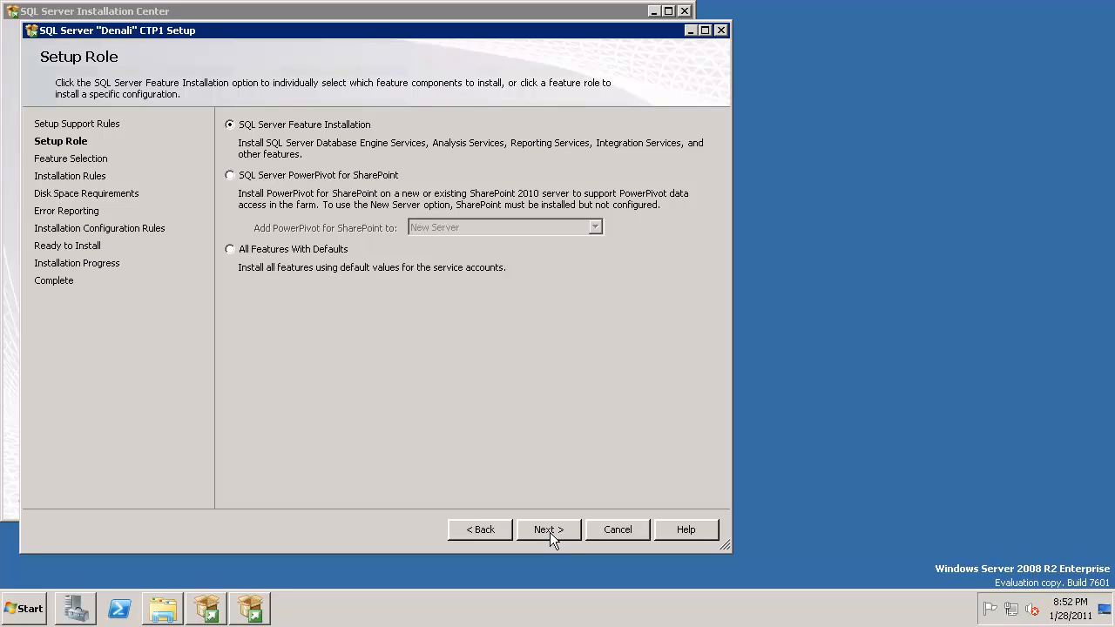
{"action": "left_click", "coordinate": [549, 530]}
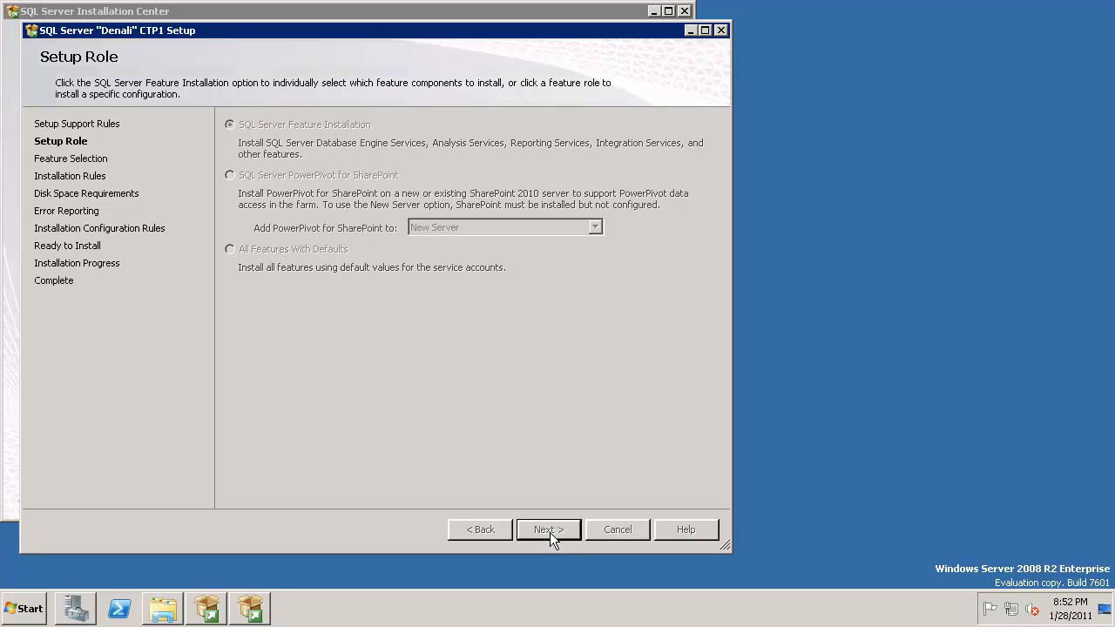
{"action": "left_click", "coordinate": [547, 529]}
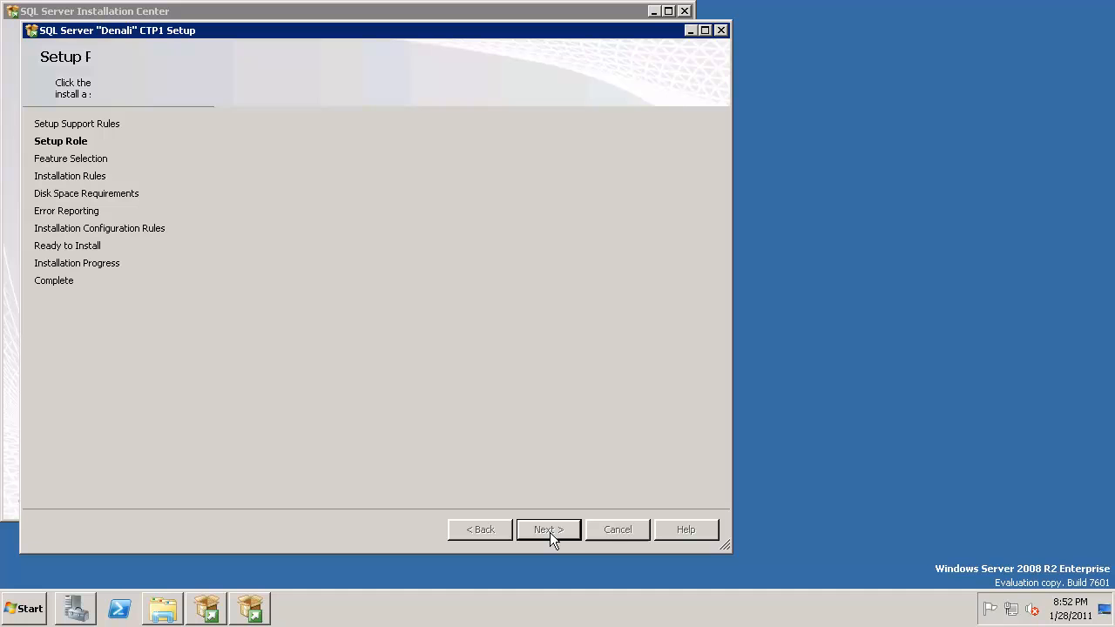
{"action": "left_click", "coordinate": [548, 530]}
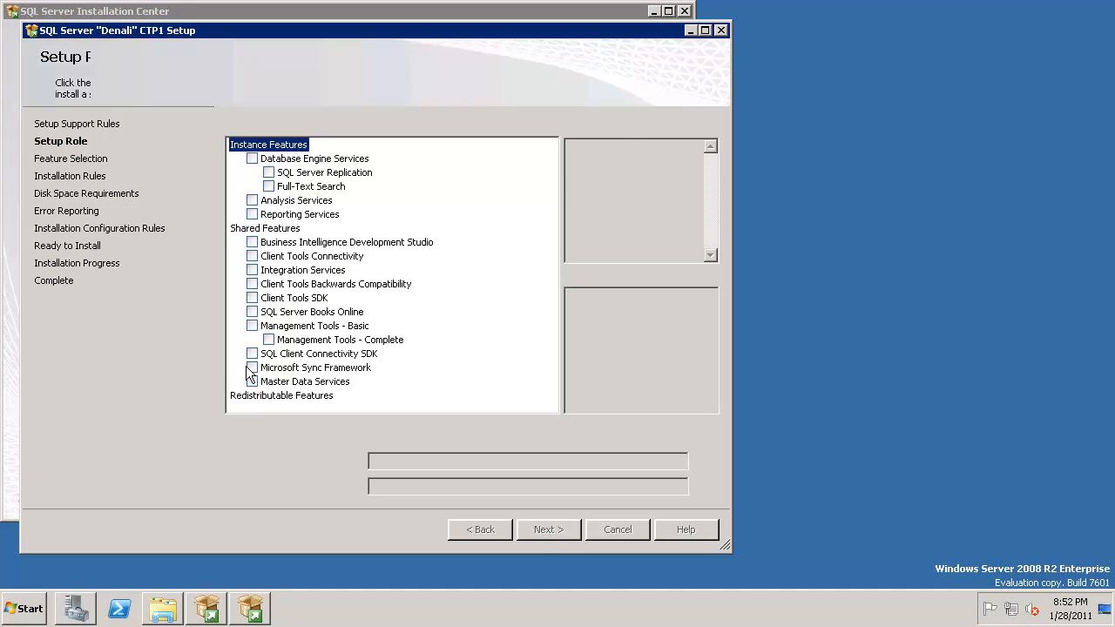
{"action": "left_click", "coordinate": [549, 530]}
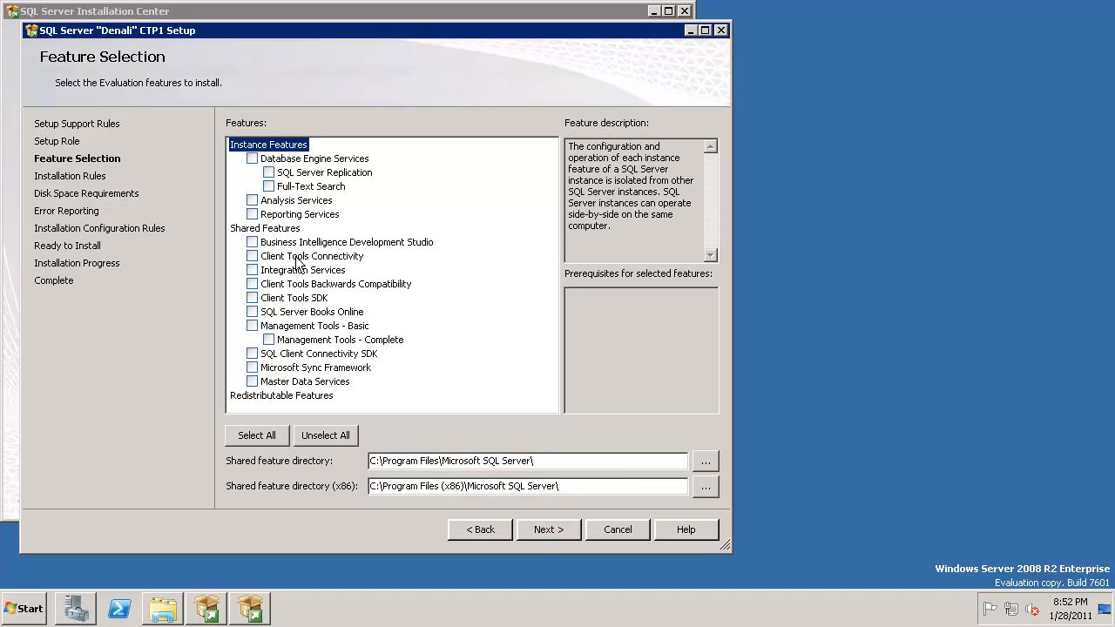
{"action": "left_click", "coordinate": [256, 436]}
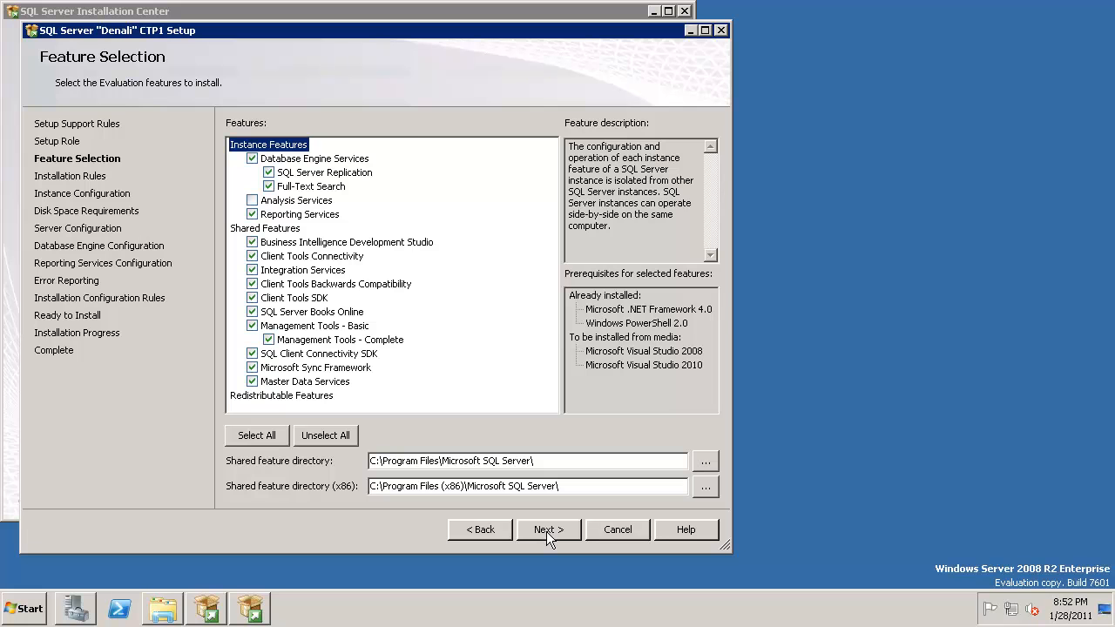
- Run the installation rules check and review the detailed results: 6 passed, 0 failed, 16 skipped
{"action": "left_click", "coordinate": [547, 529]}
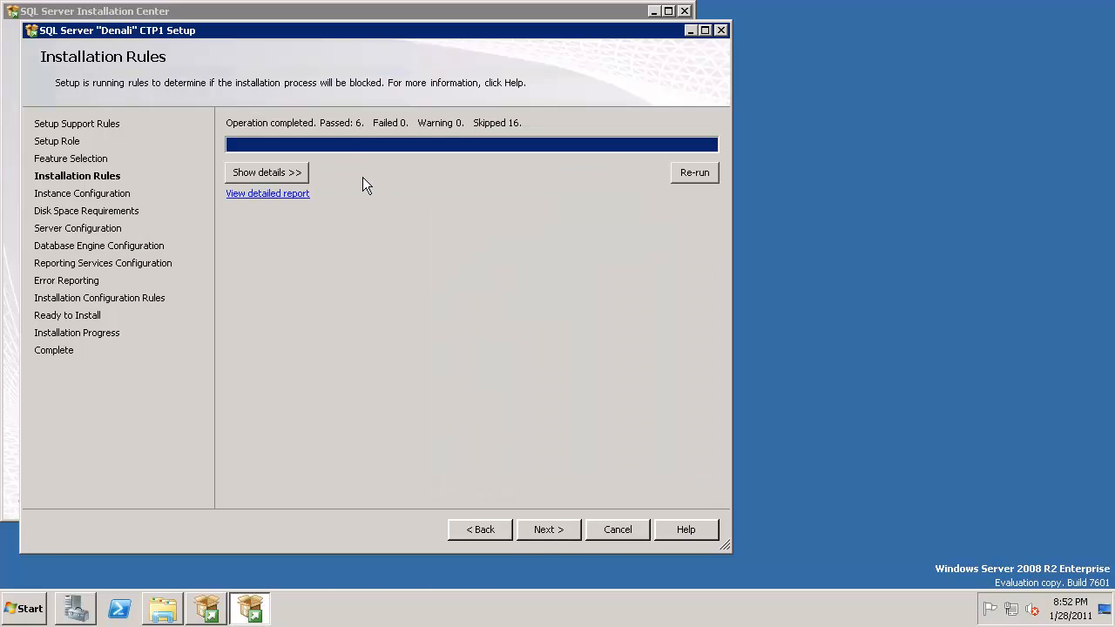
{"action": "mouse_move", "coordinate": [321, 157]}
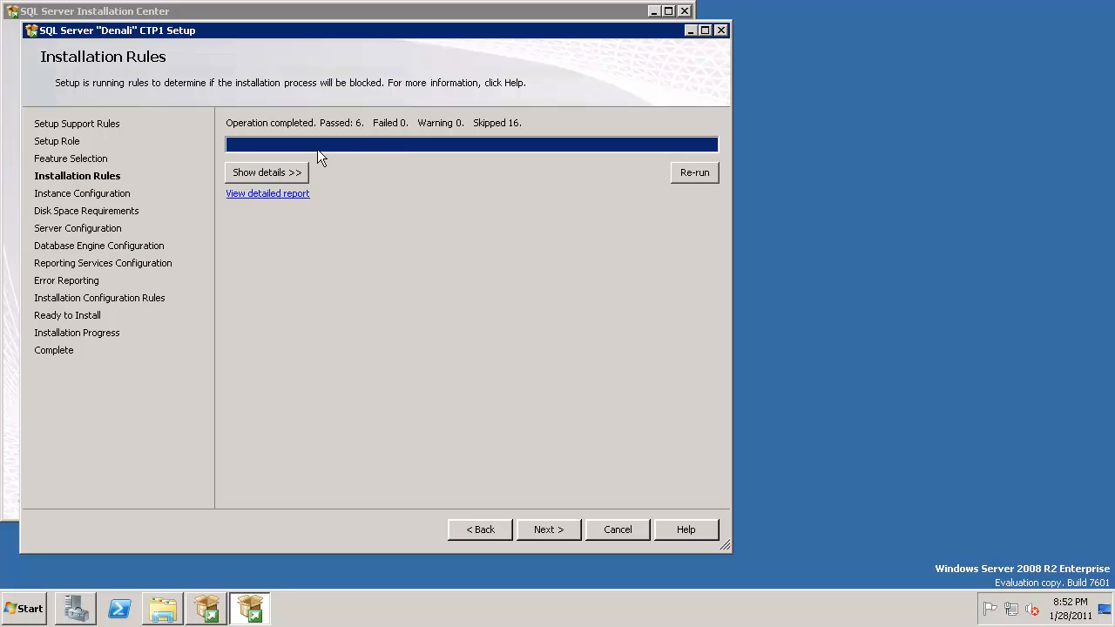
{"action": "left_click", "coordinate": [265, 173]}
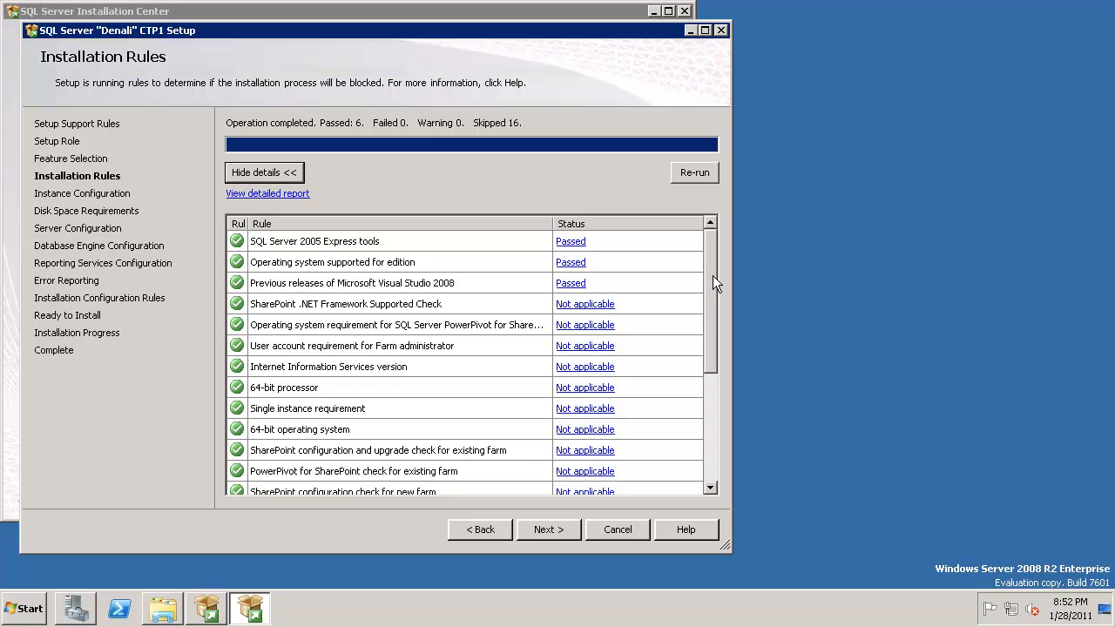
{"action": "scroll", "scroll_direction": "down", "scroll_amount": 3}
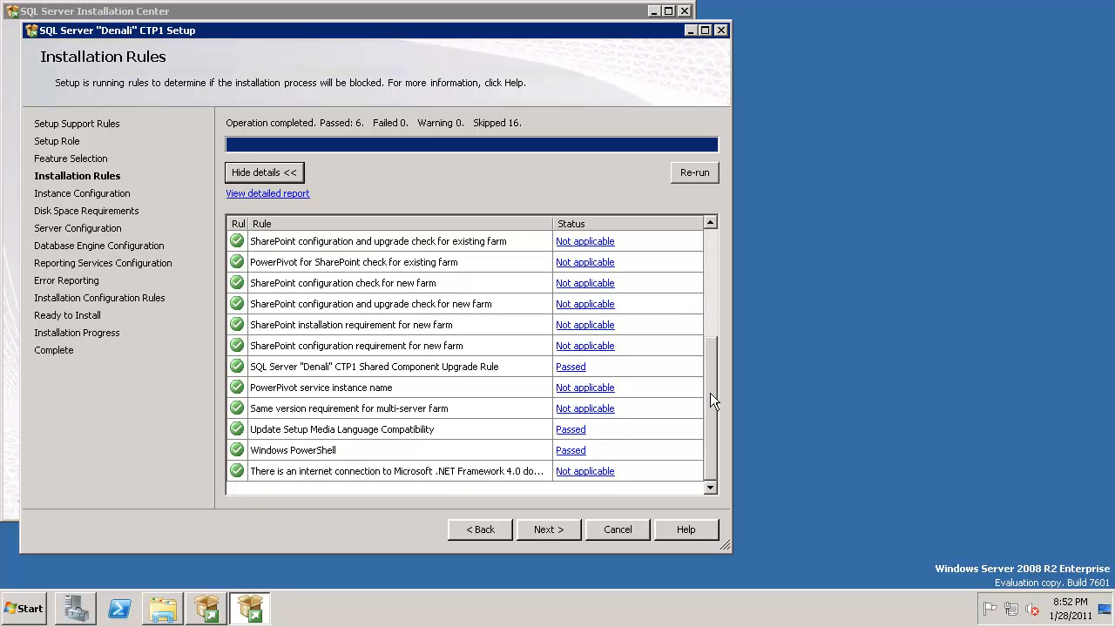
{"action": "mouse_move", "coordinate": [605, 521]}
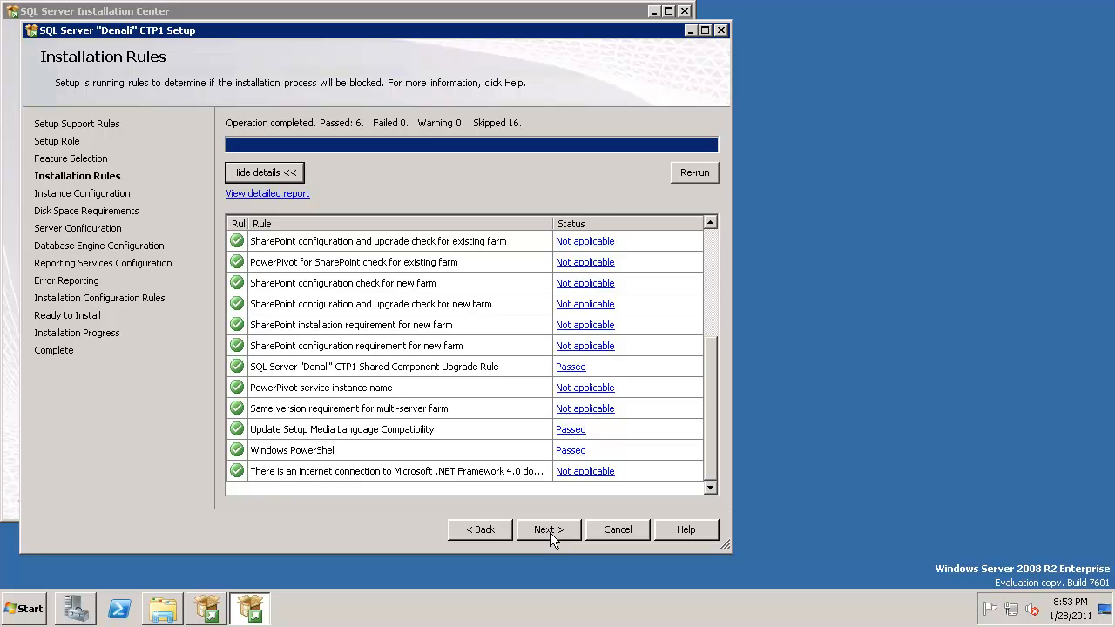
- Keep the default MSSQLSERVER instance and accept the disk space summary (6452 MB required on C)
{"action": "left_click", "coordinate": [549, 530]}
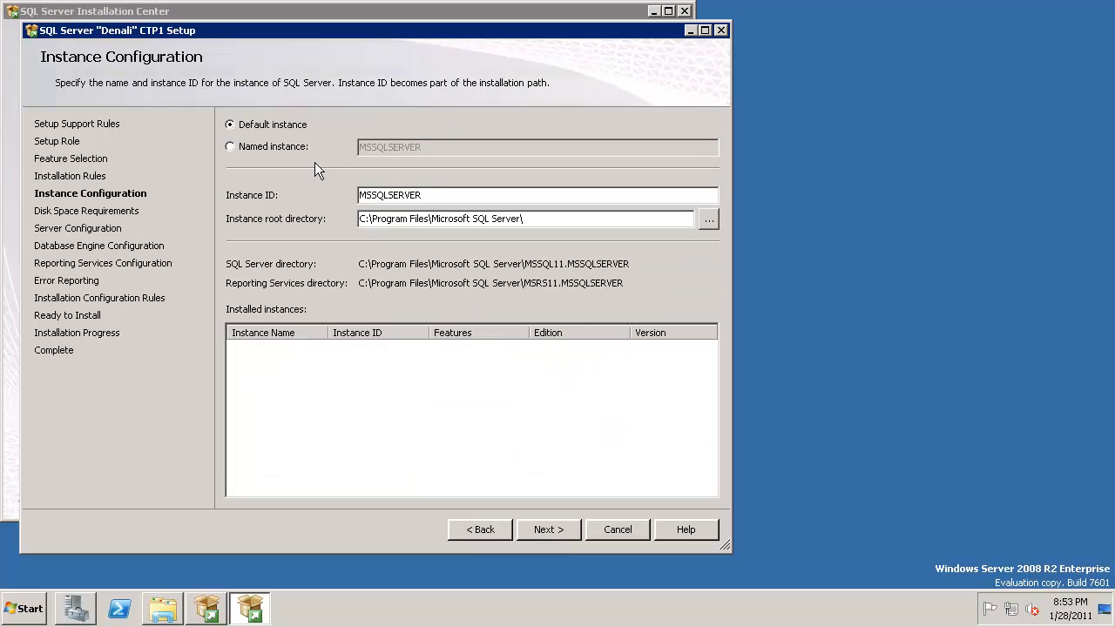
{"action": "mouse_move", "coordinate": [555, 519]}
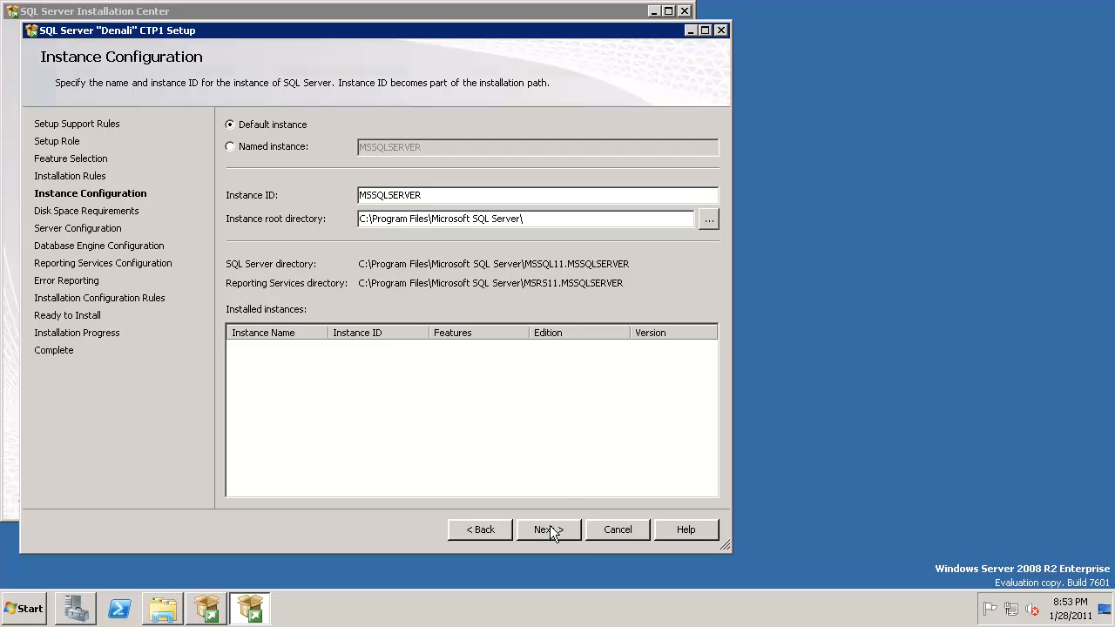
{"action": "left_click", "coordinate": [549, 530]}
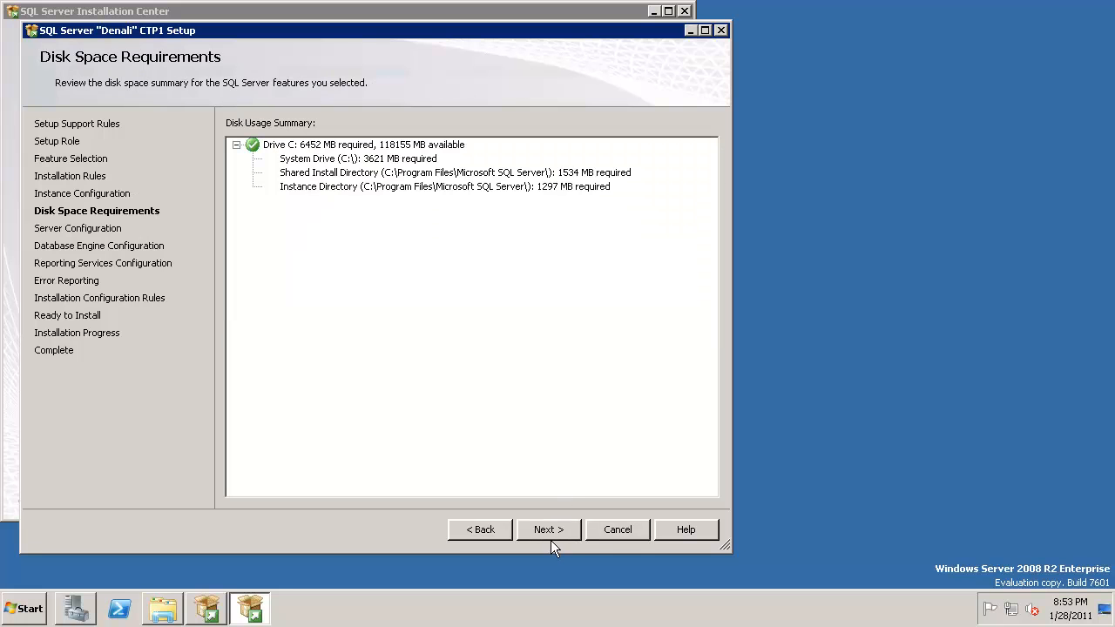
{"action": "left_click", "coordinate": [549, 530]}
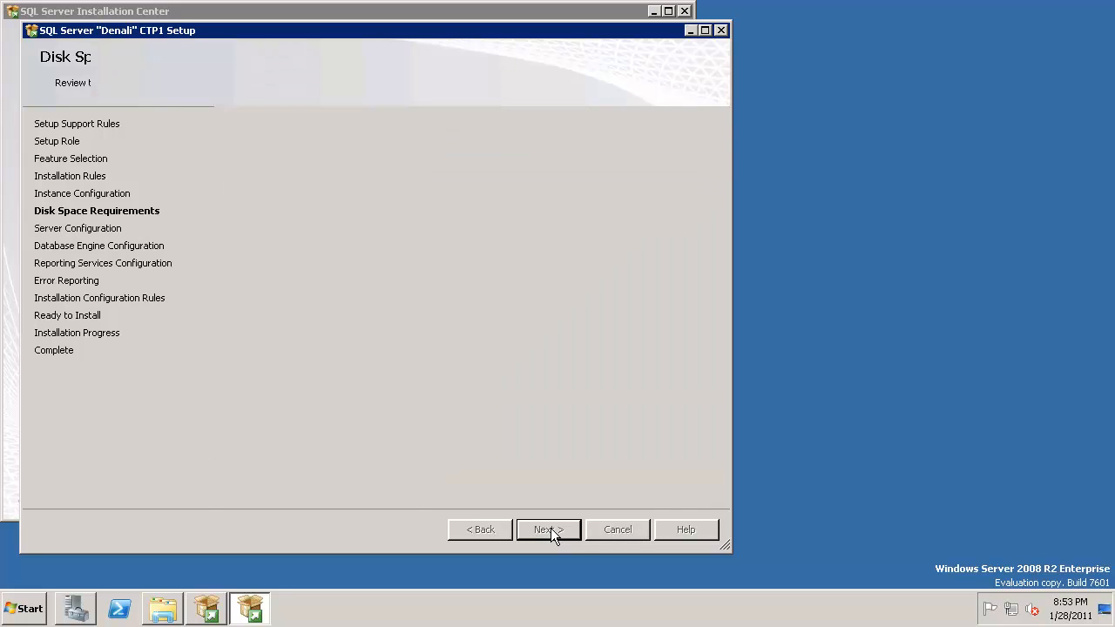
- Assign the DOC\cls domain account and its password to all SQL Server services at once
{"action": "left_click", "coordinate": [549, 530]}
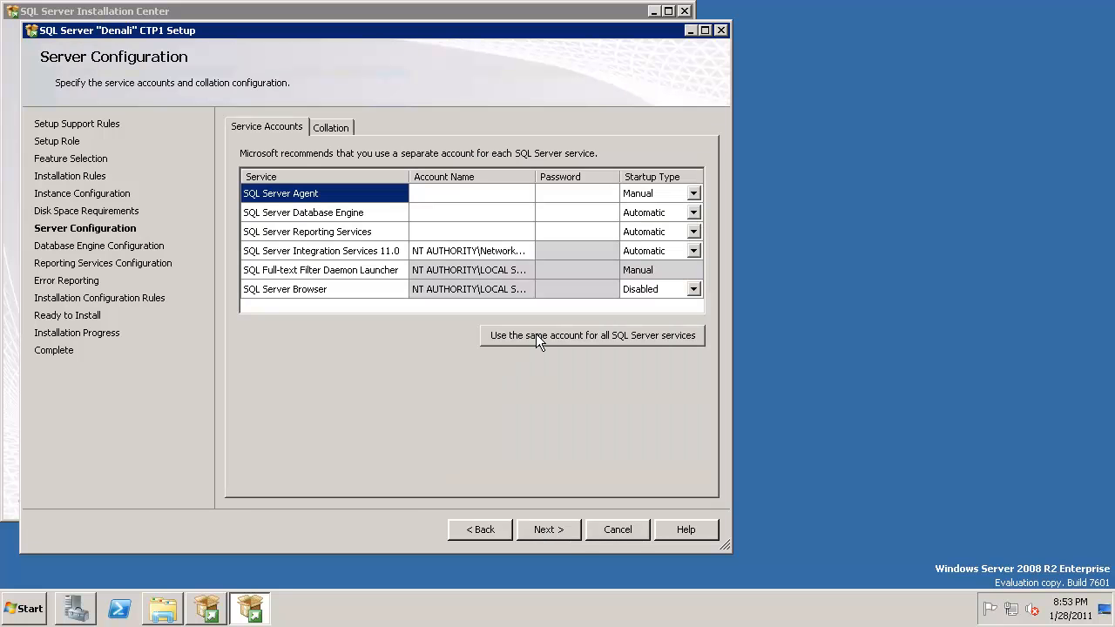
{"action": "left_click", "coordinate": [593, 335]}
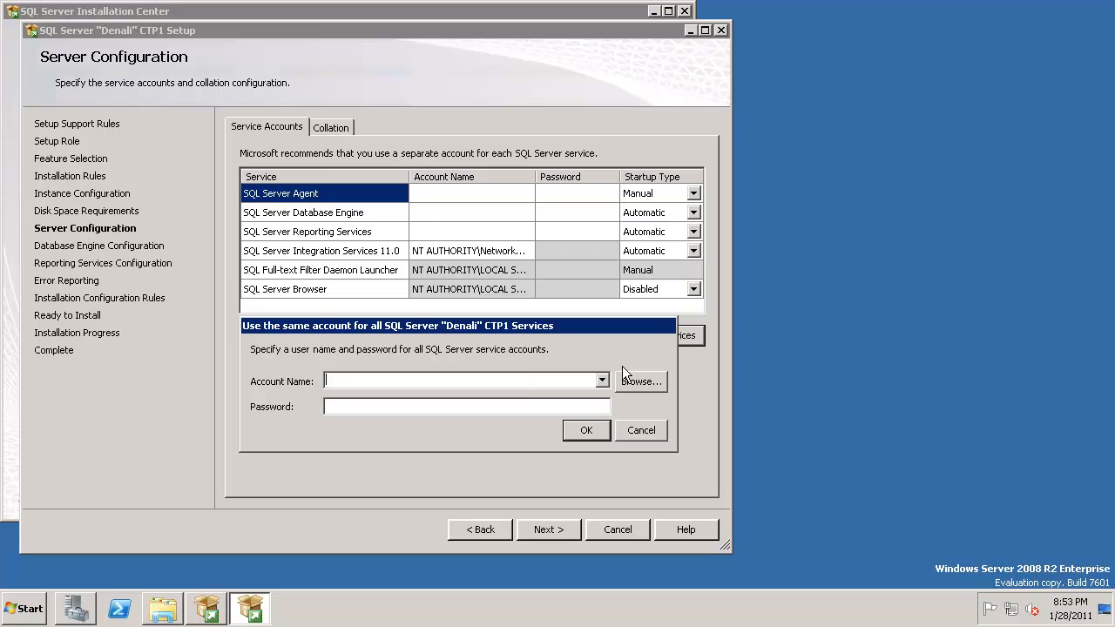
{"action": "left_click", "coordinate": [641, 380]}
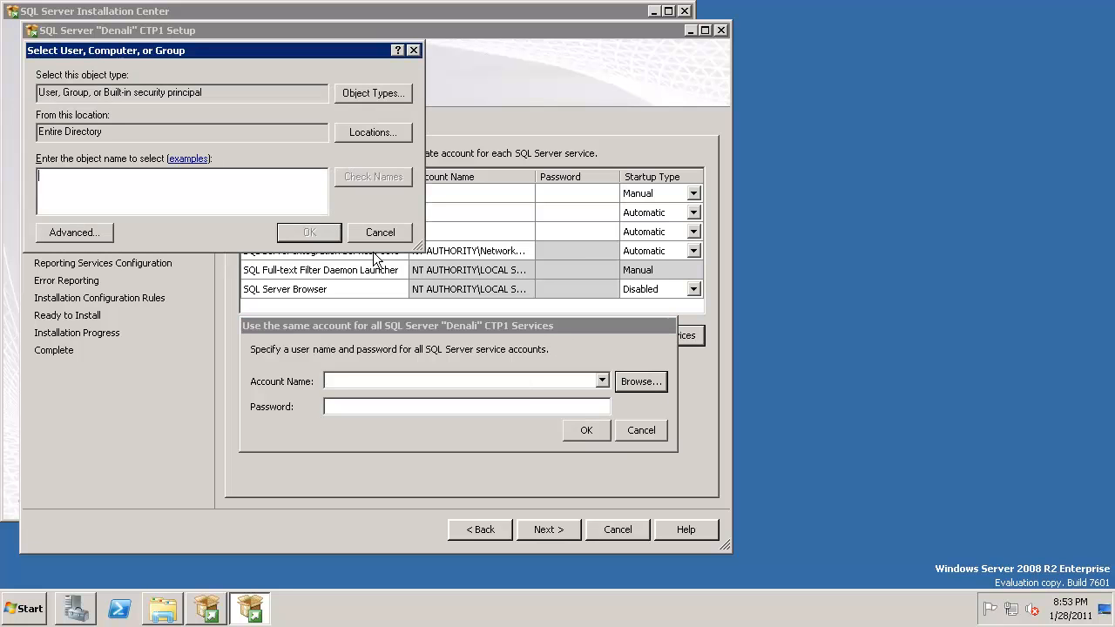
{"action": "type", "text": "c"}
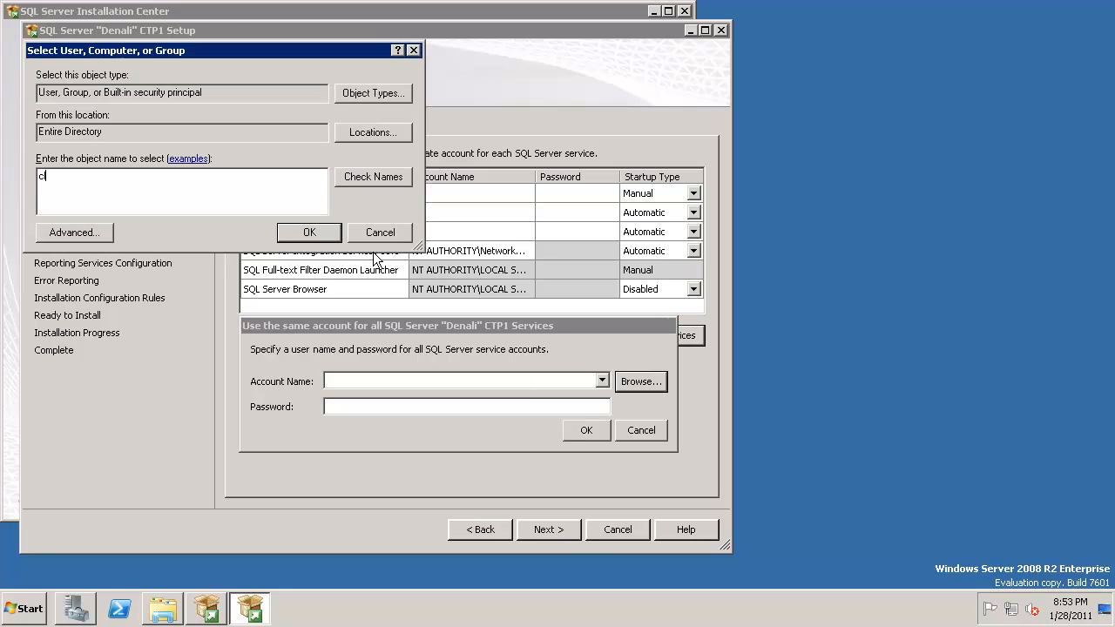
{"action": "type", "text": "ls"}
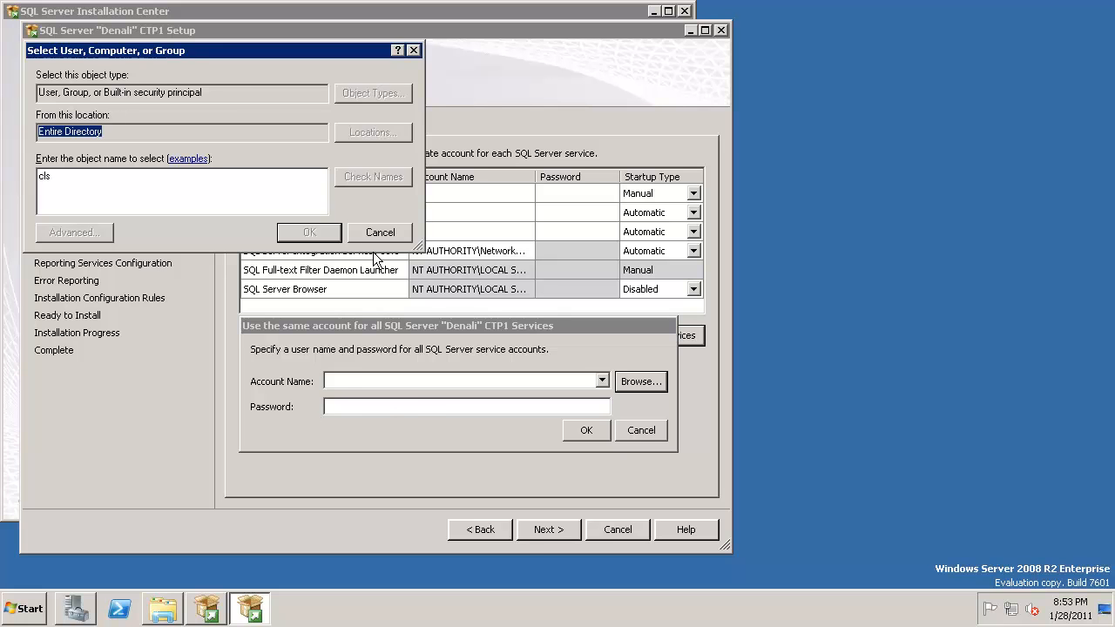
{"action": "left_click", "coordinate": [308, 232]}
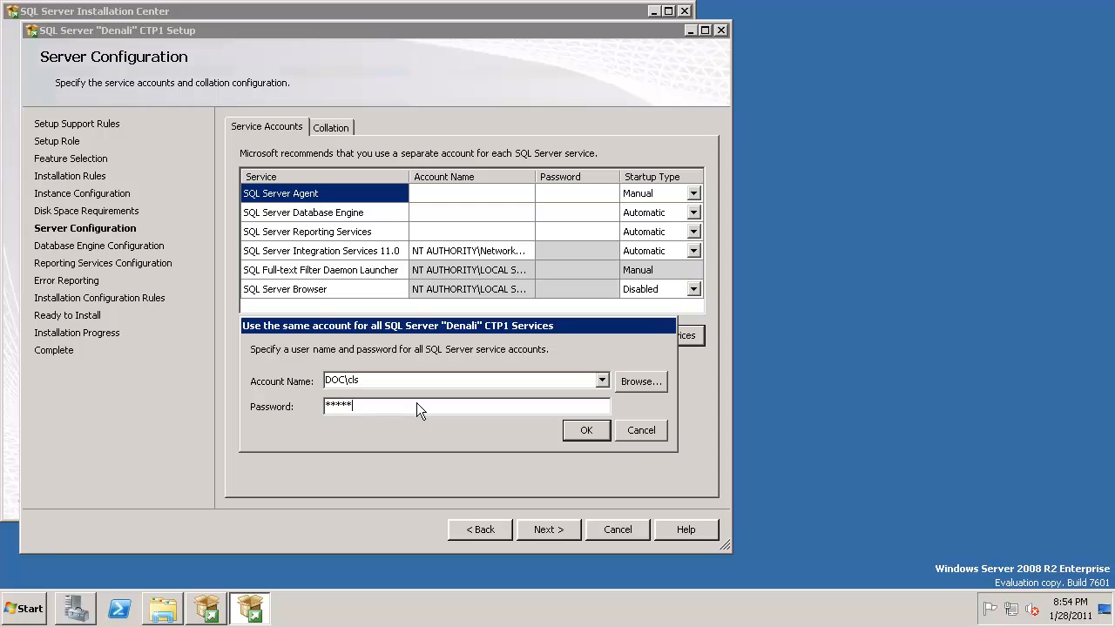
{"action": "mouse_move", "coordinate": [565, 460]}
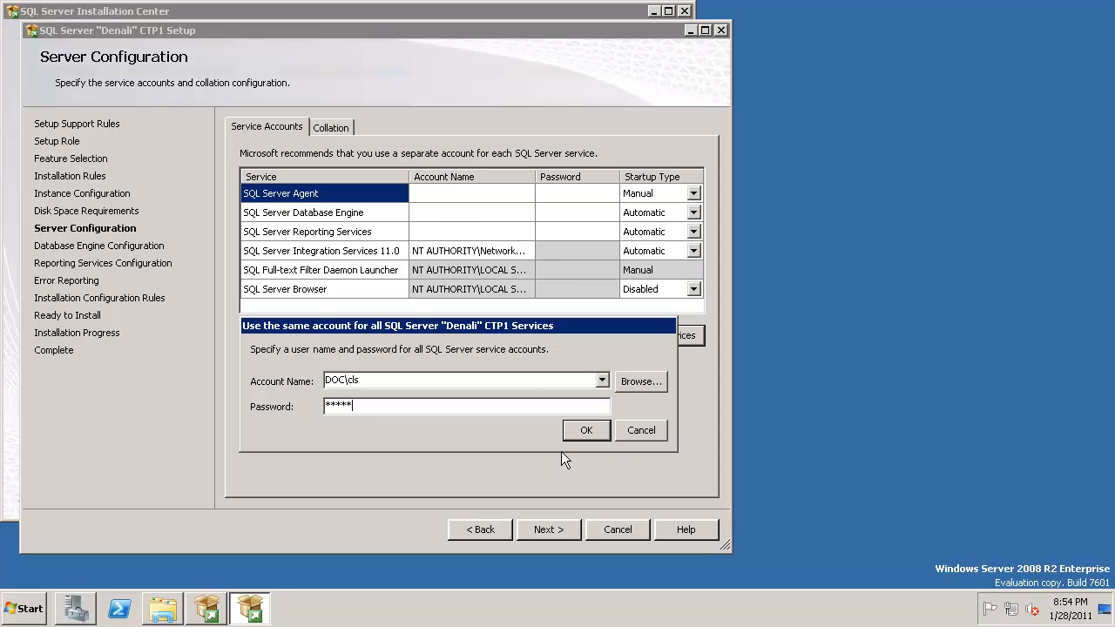
{"action": "left_click", "coordinate": [585, 429]}
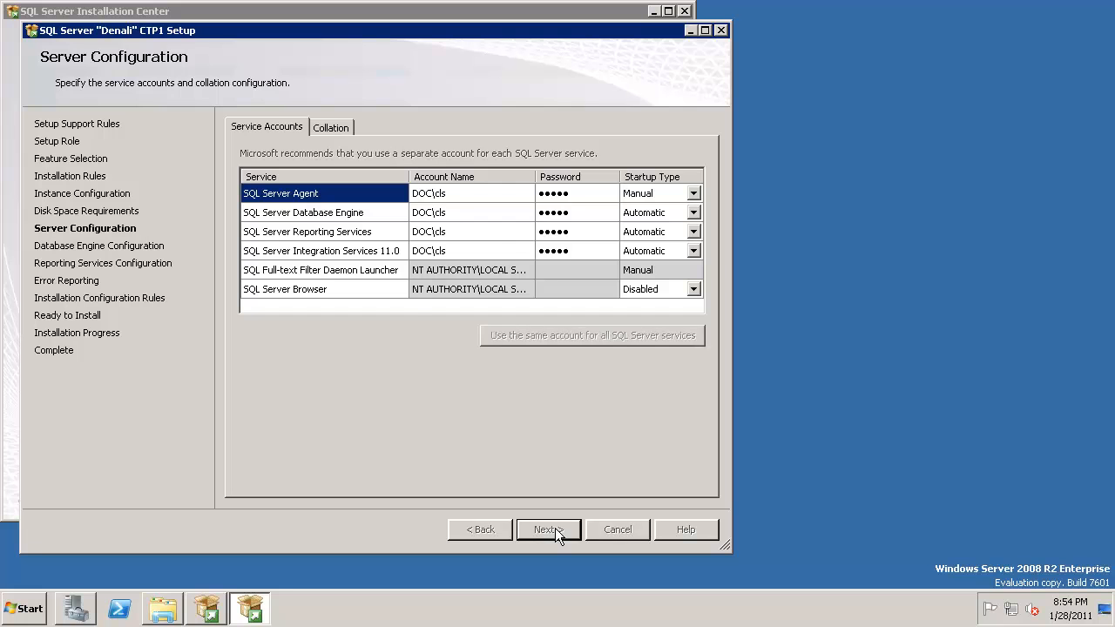
- Add the current user DOC\cls as a Database Engine administrator under Windows authentication, reviewing Data Directories and FILESTREAM
{"action": "left_click", "coordinate": [547, 530]}
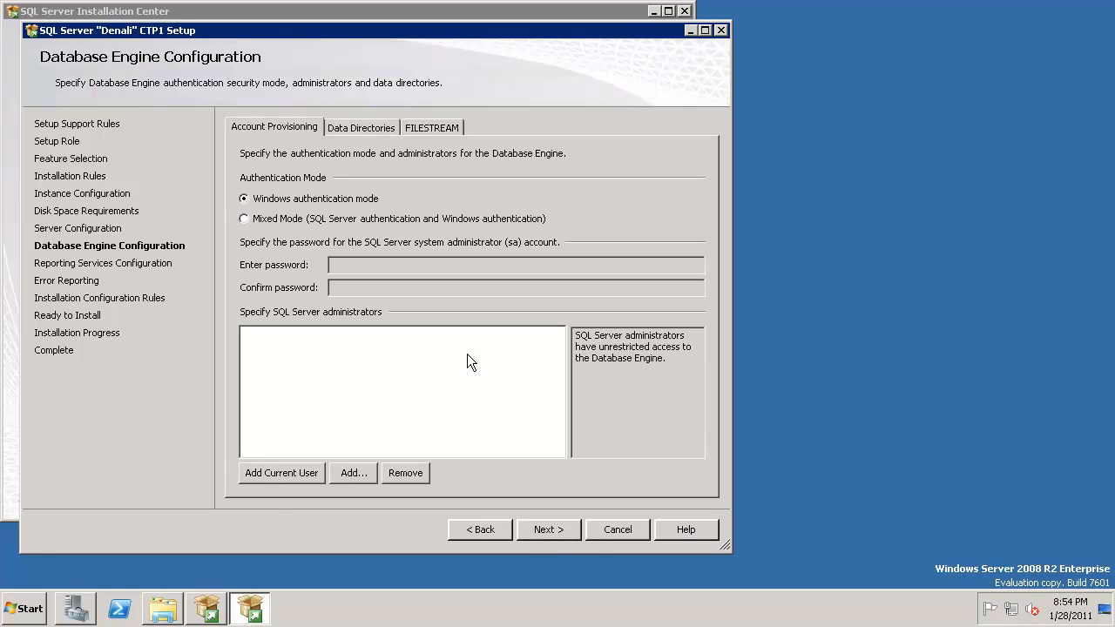
{"action": "left_click", "coordinate": [282, 474]}
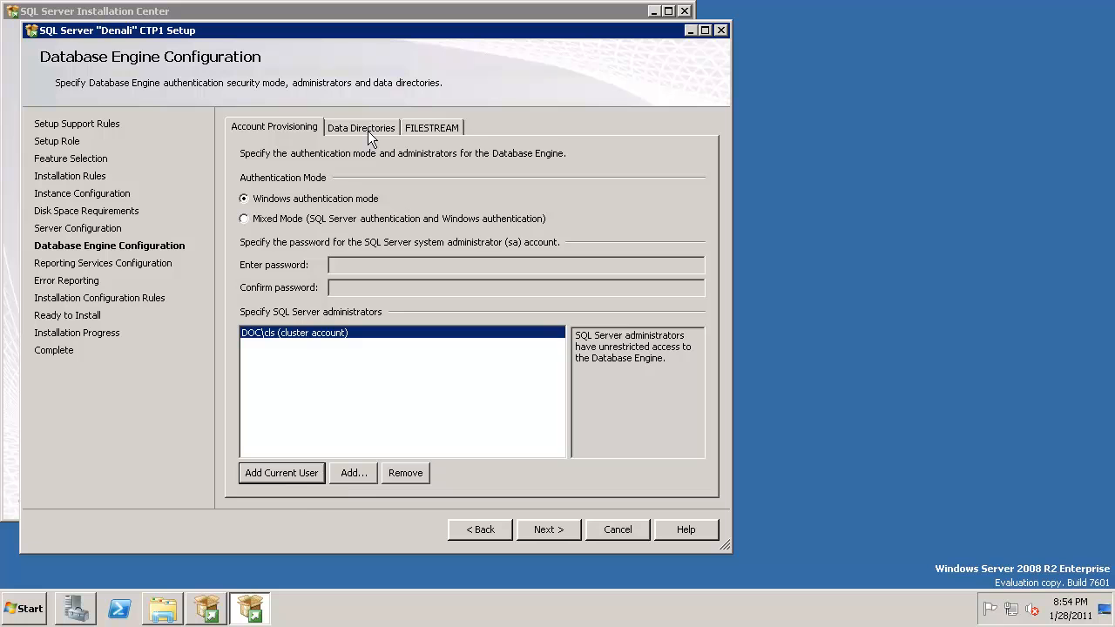
{"action": "left_click", "coordinate": [360, 128]}
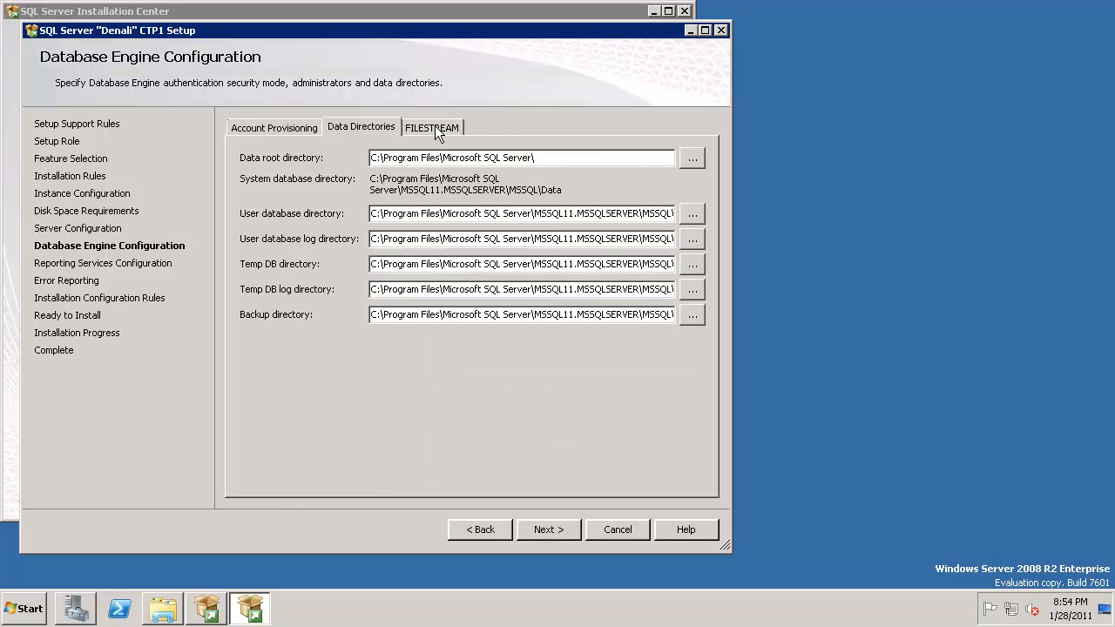
{"action": "left_click", "coordinate": [432, 128]}
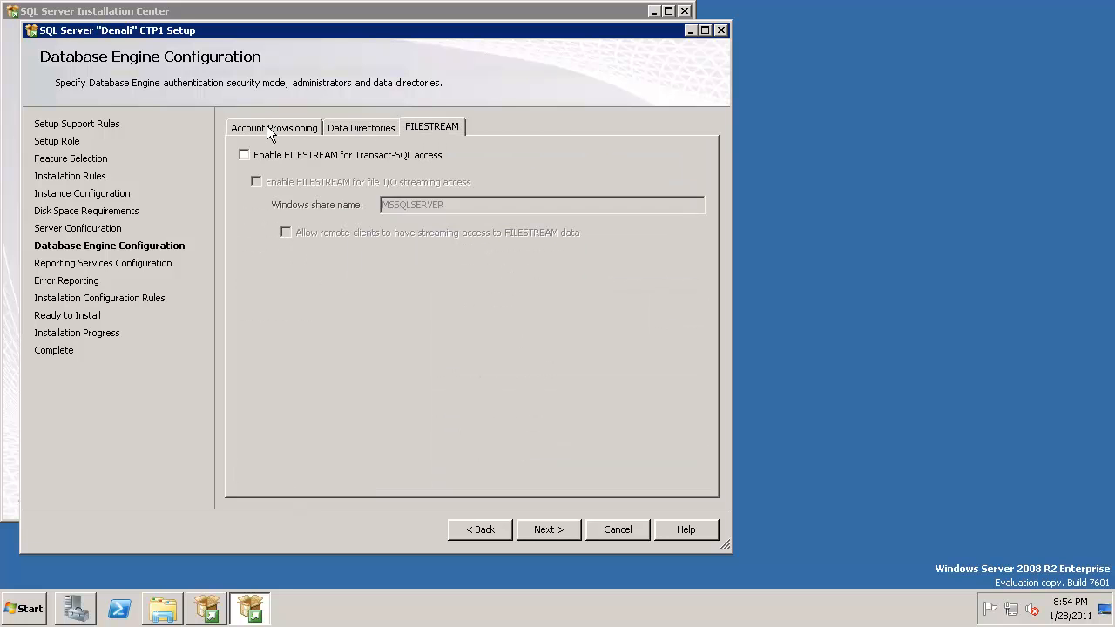
{"action": "left_click", "coordinate": [274, 128]}
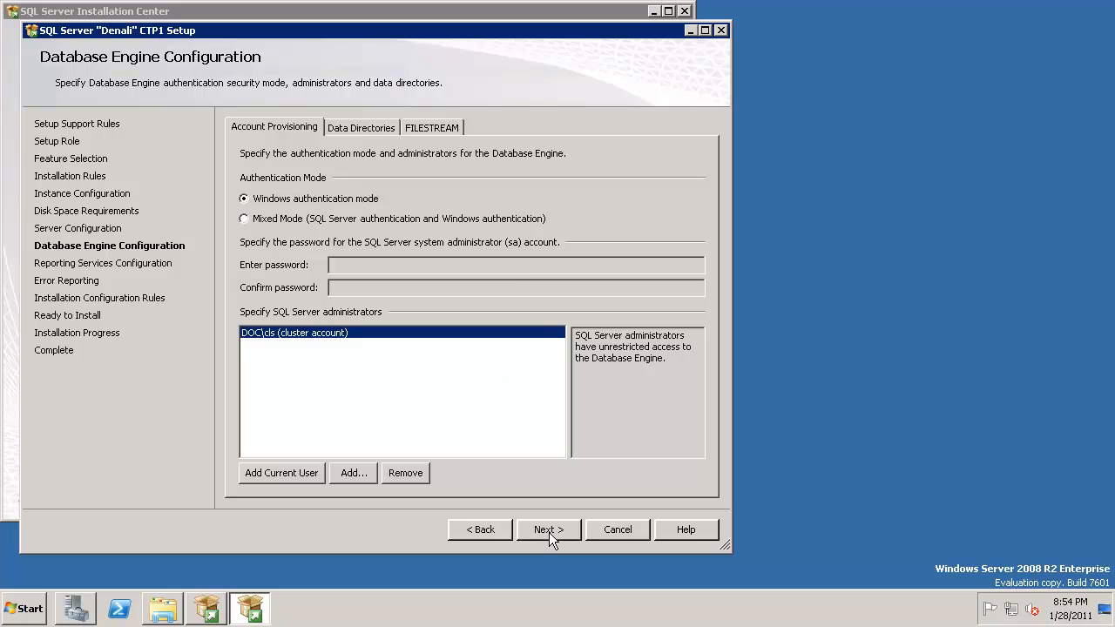
- Accept the Database Engine settings and continue to Reporting Services Configuration
{"action": "left_click", "coordinate": [547, 530]}
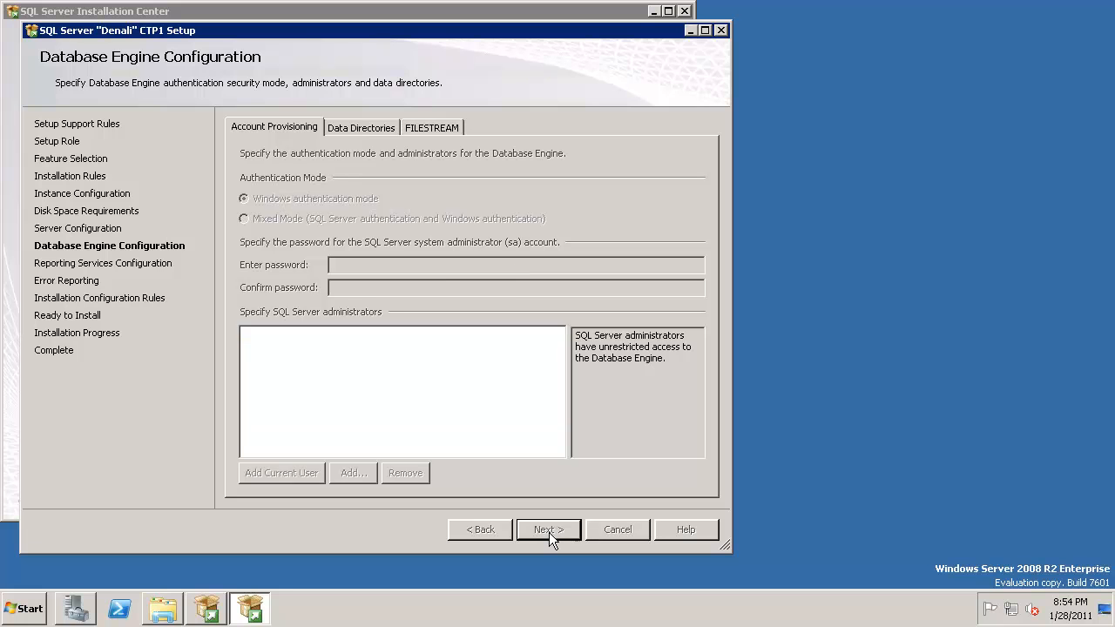
{"action": "left_click", "coordinate": [547, 530]}
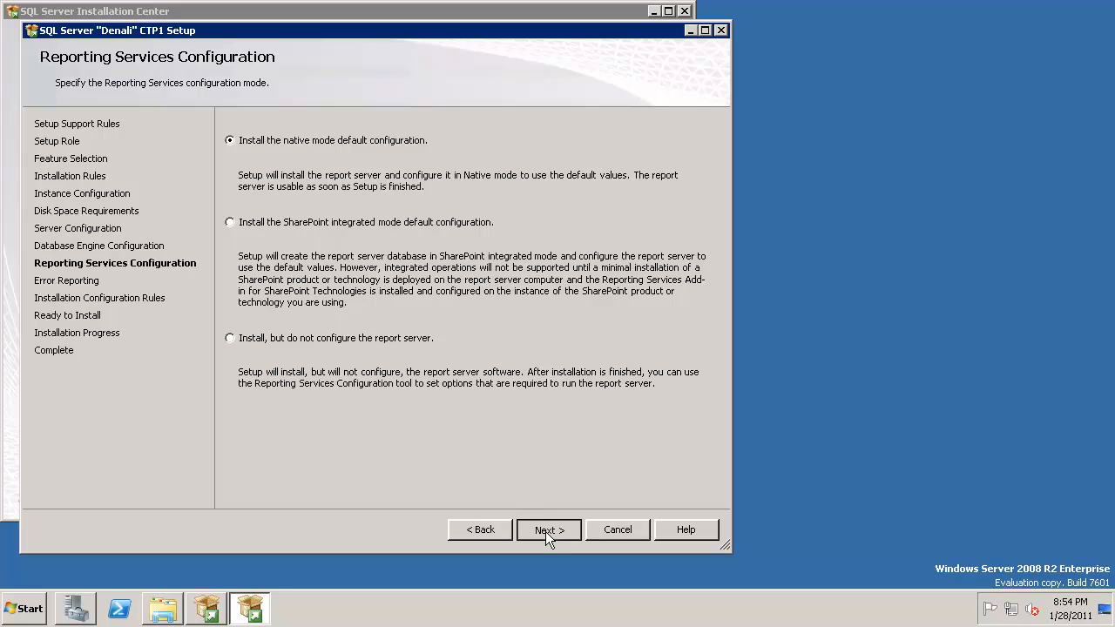
- Keep native-mode Reporting Services and error reporting, confirm 6 rules passed, and reach Ready to Install
{"action": "left_click", "coordinate": [549, 530]}
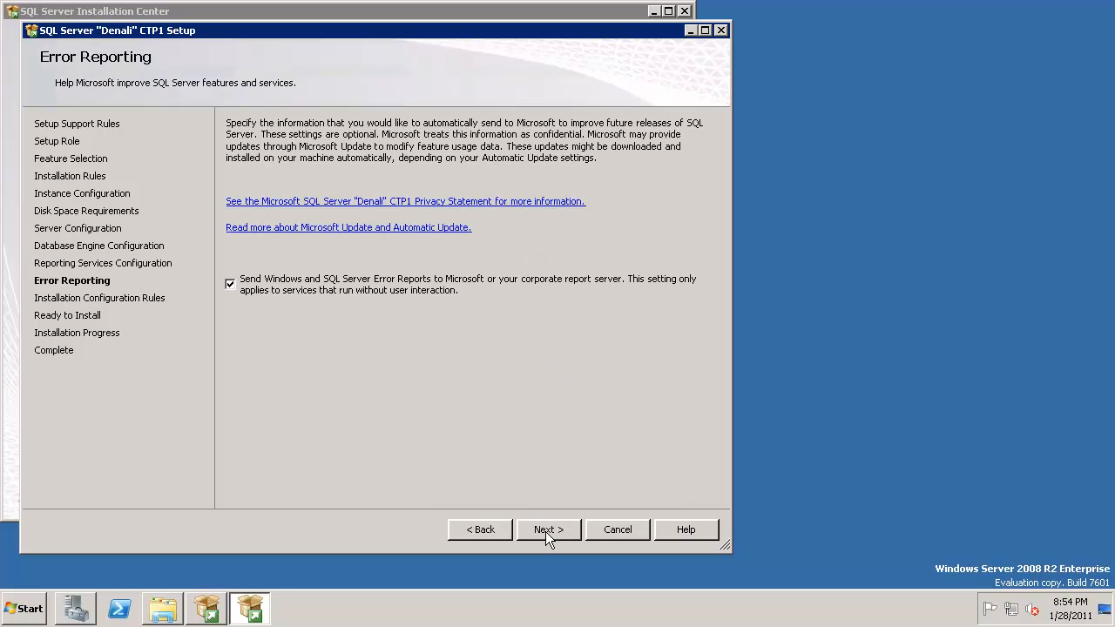
{"action": "left_click", "coordinate": [549, 530]}
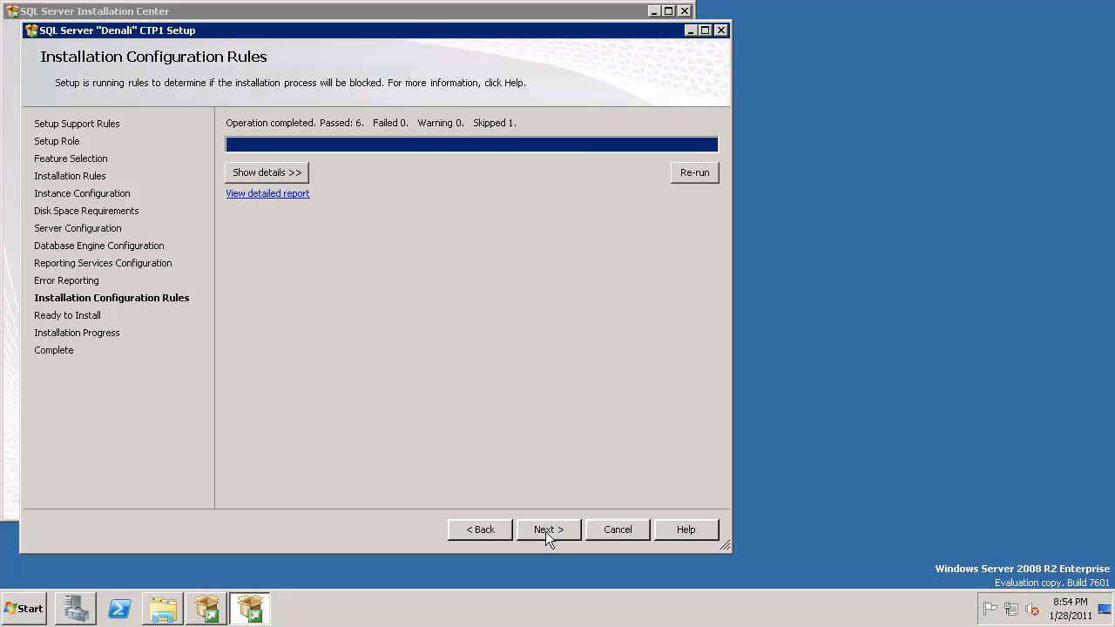
{"action": "left_click", "coordinate": [265, 173]}
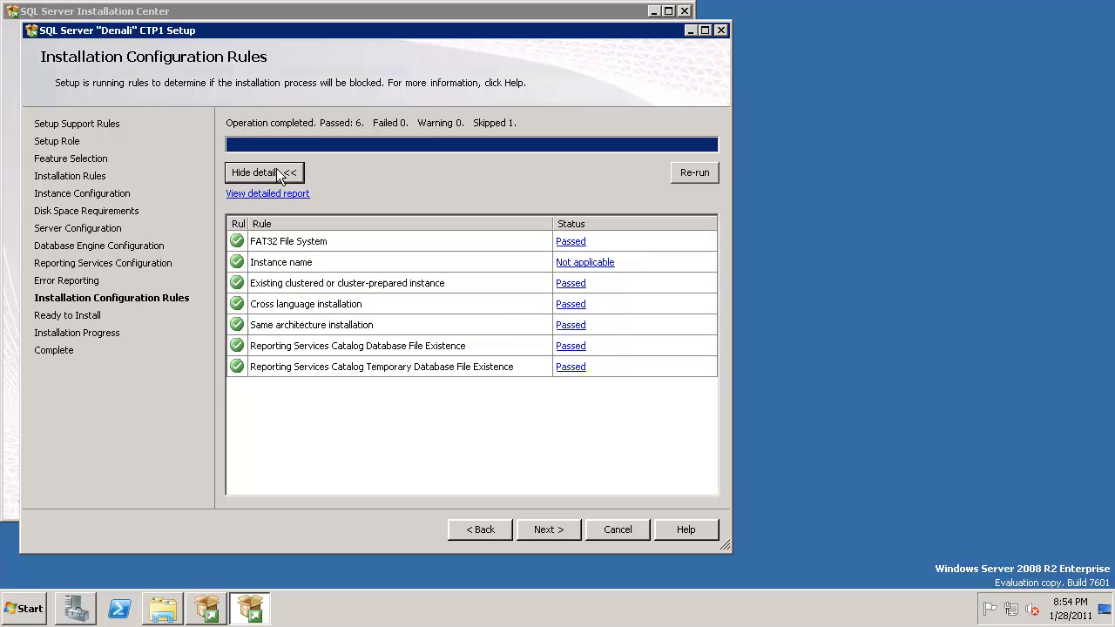
{"action": "mouse_move", "coordinate": [526, 514]}
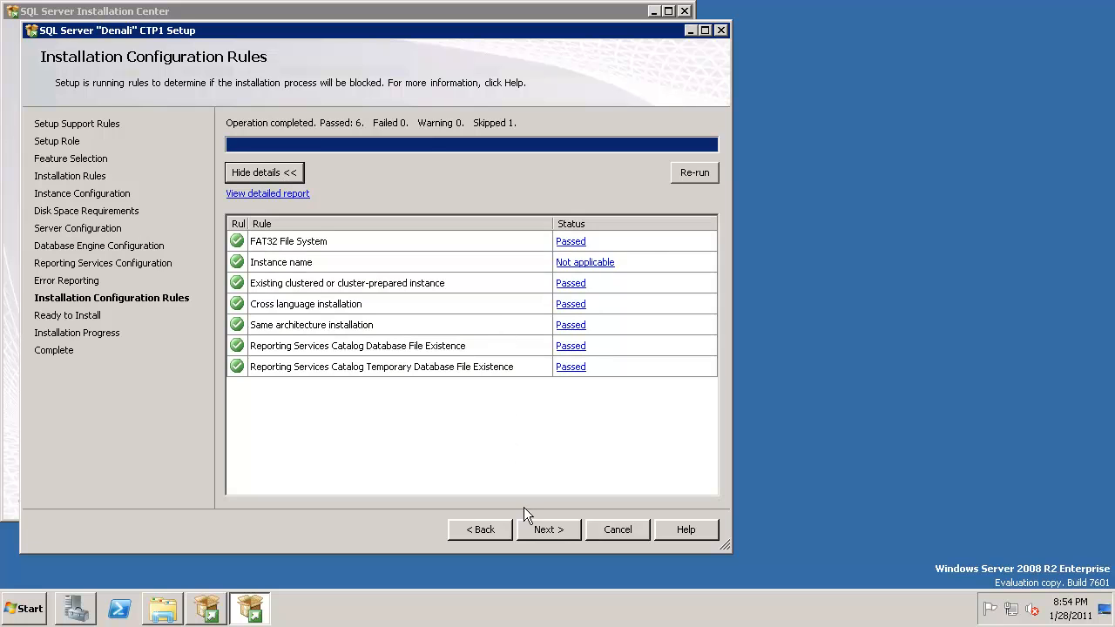
{"action": "left_click", "coordinate": [549, 530]}
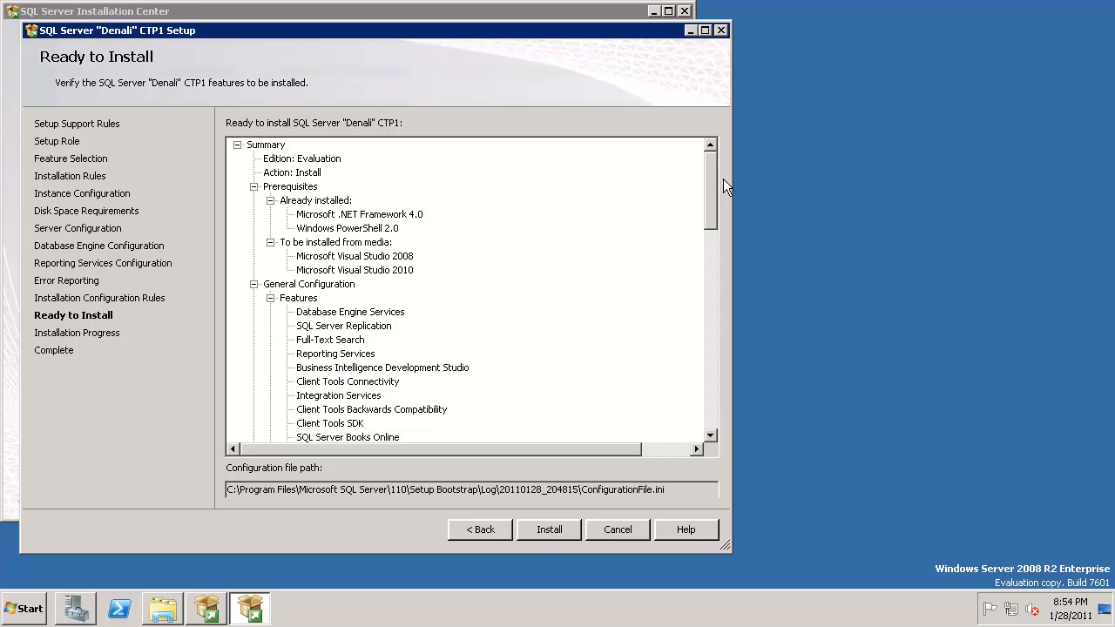
- Review the Ready to Install summary and start installing the Denali CTP1 features
{"action": "scroll", "scroll_direction": "down", "scroll_amount": 3}
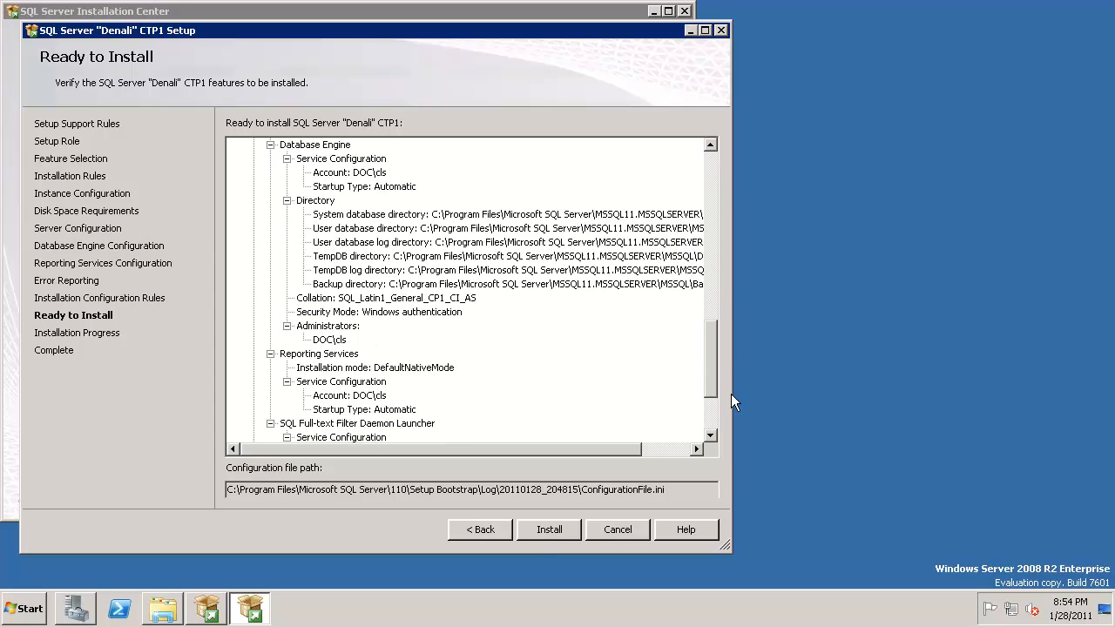
{"action": "scroll", "scroll_direction": "down", "scroll_amount": 3}
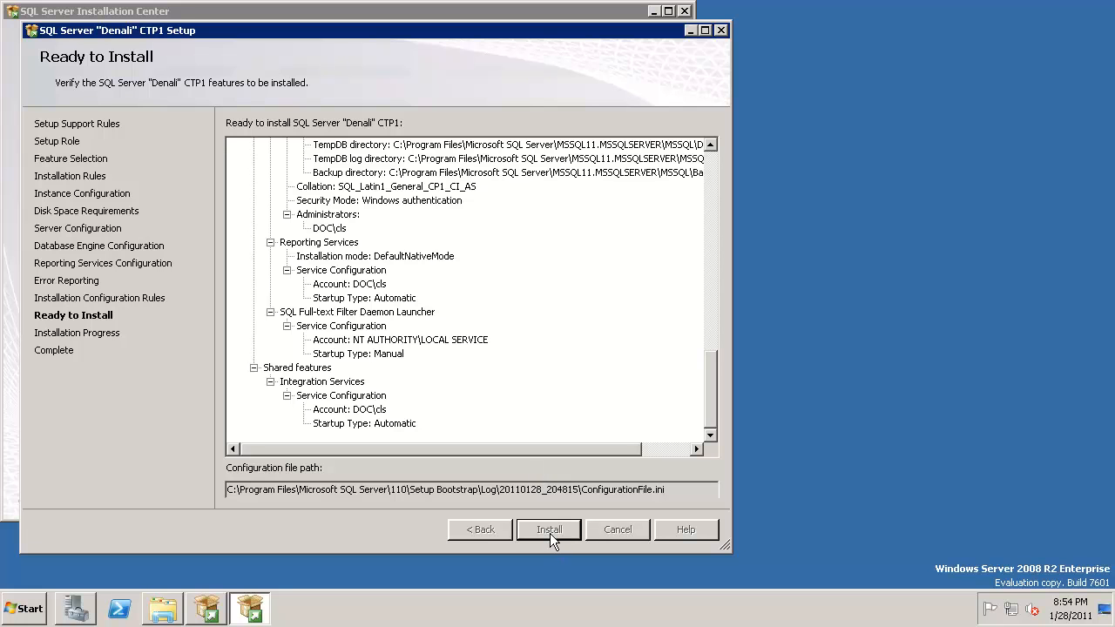
{"action": "left_click", "coordinate": [549, 529]}
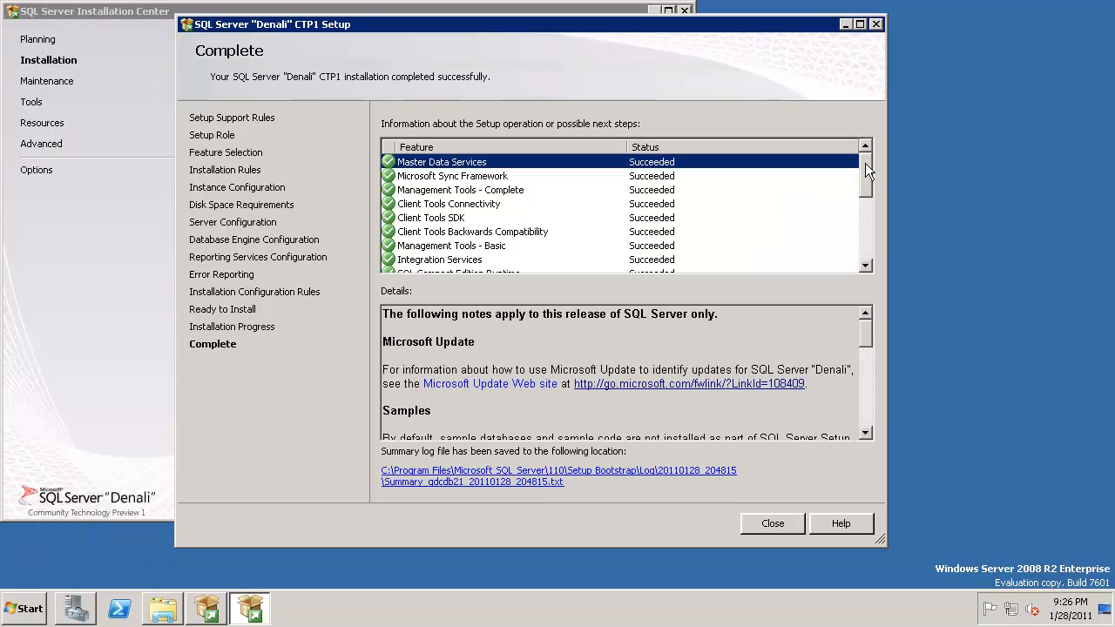
- Check every feature shows Succeeded on the Complete page and close the wizard
{"action": "scroll", "scroll_direction": "down", "scroll_amount": 3}
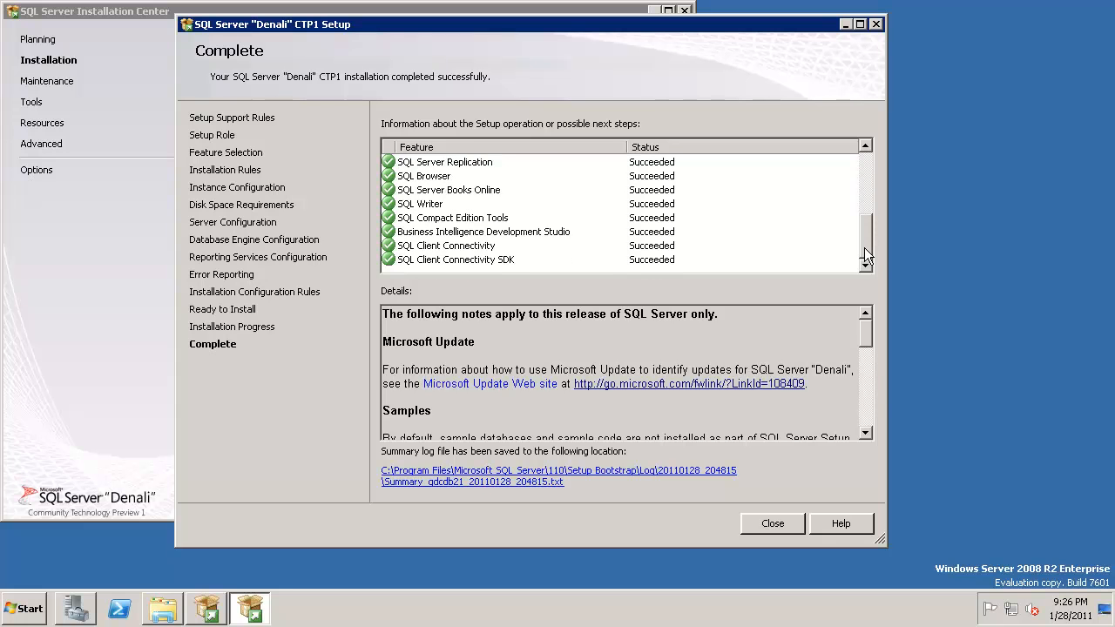
{"action": "mouse_move", "coordinate": [788, 544]}
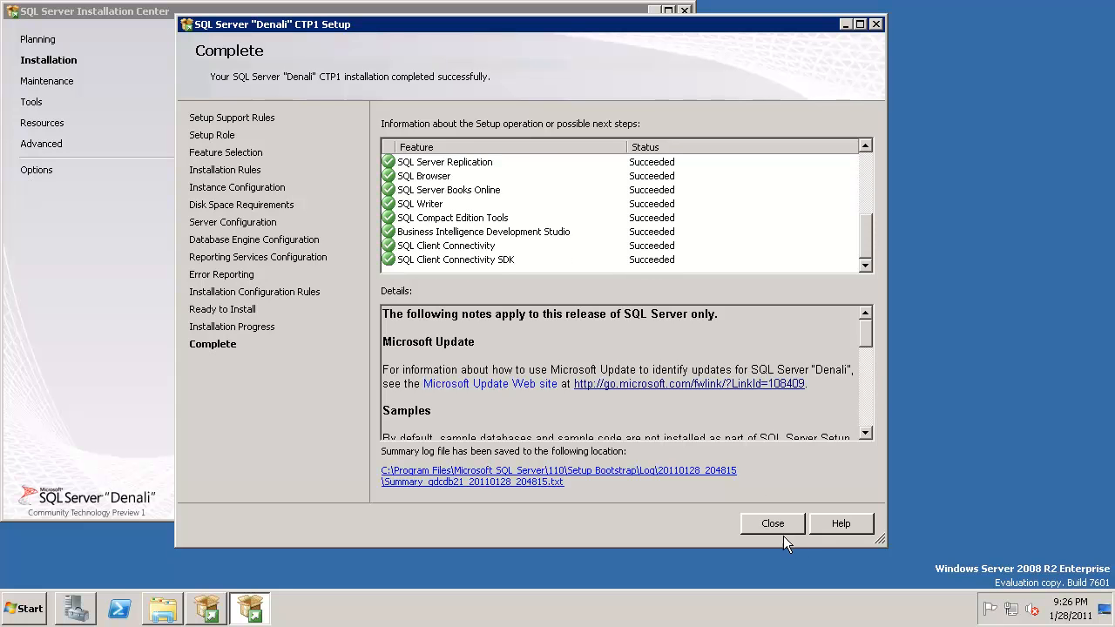
{"action": "left_click", "coordinate": [772, 523]}
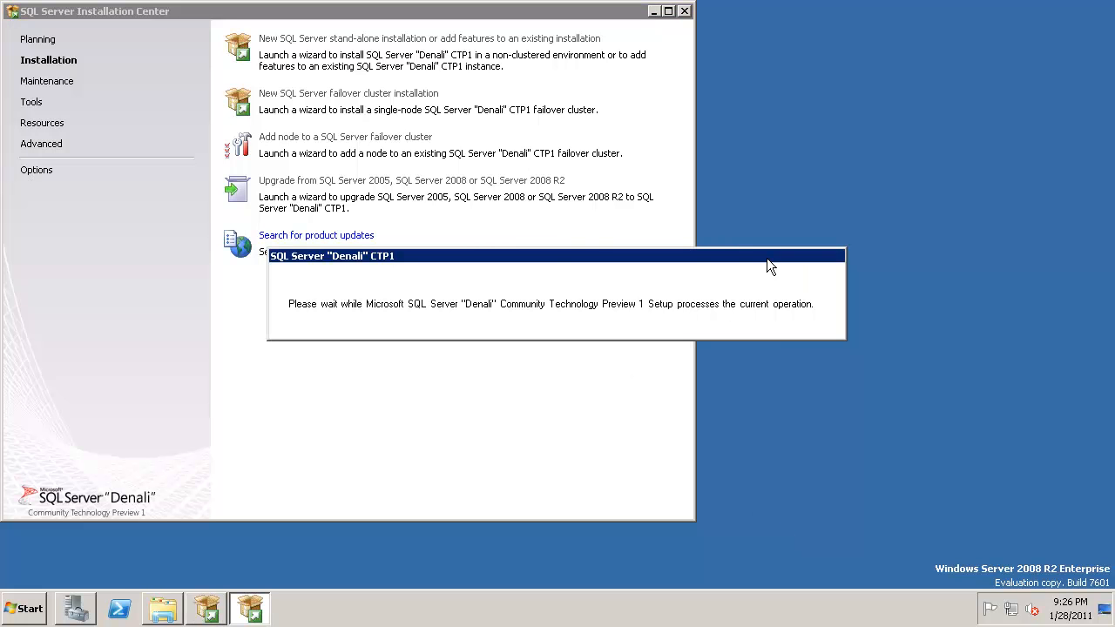
{"action": "mouse_move", "coordinate": [635, 195]}
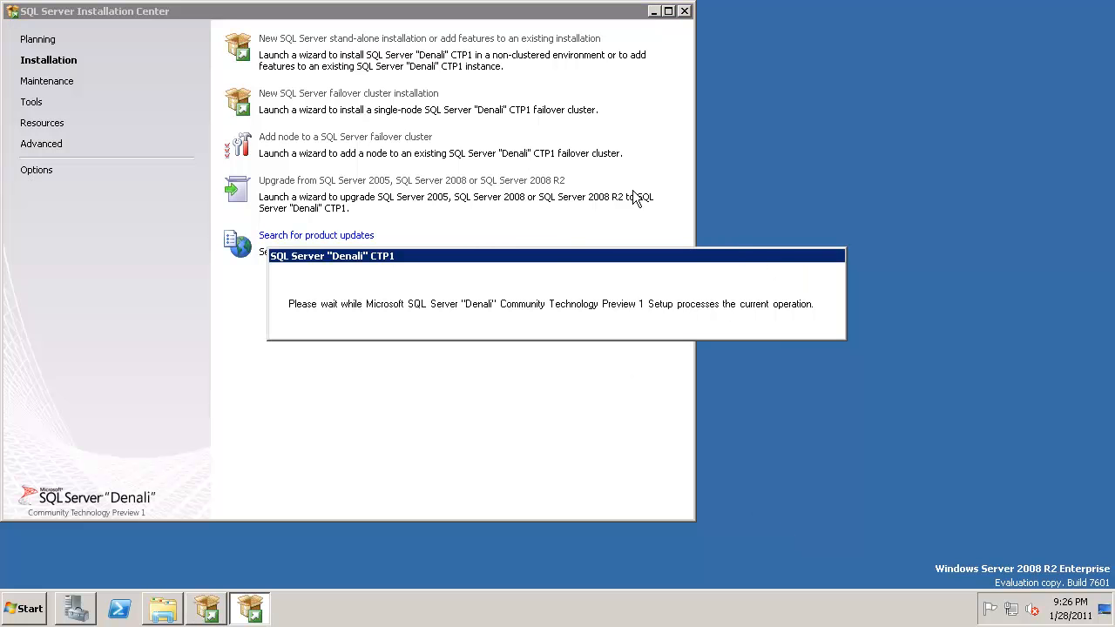